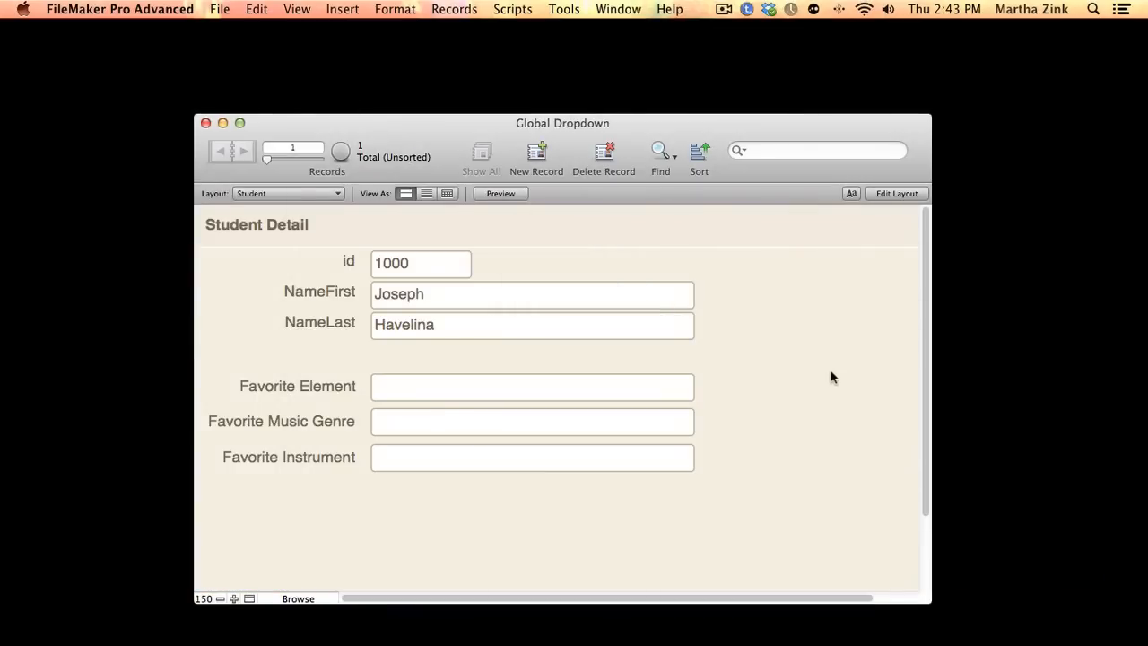
pyautogui.moveTo(722, 383)
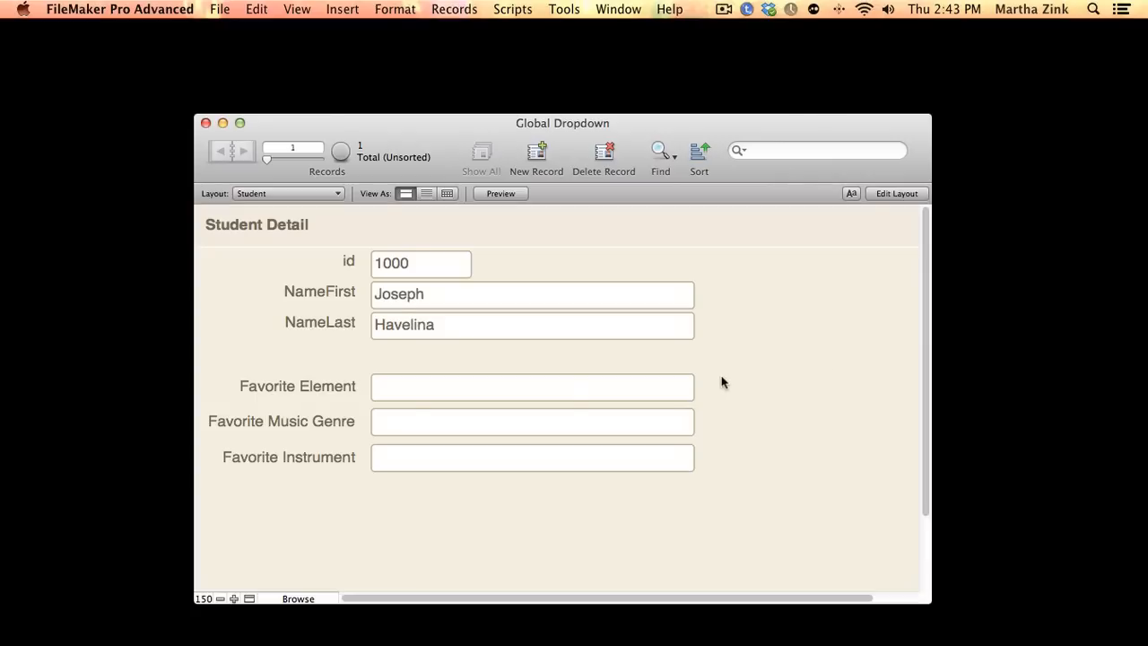
pyautogui.moveTo(338, 388)
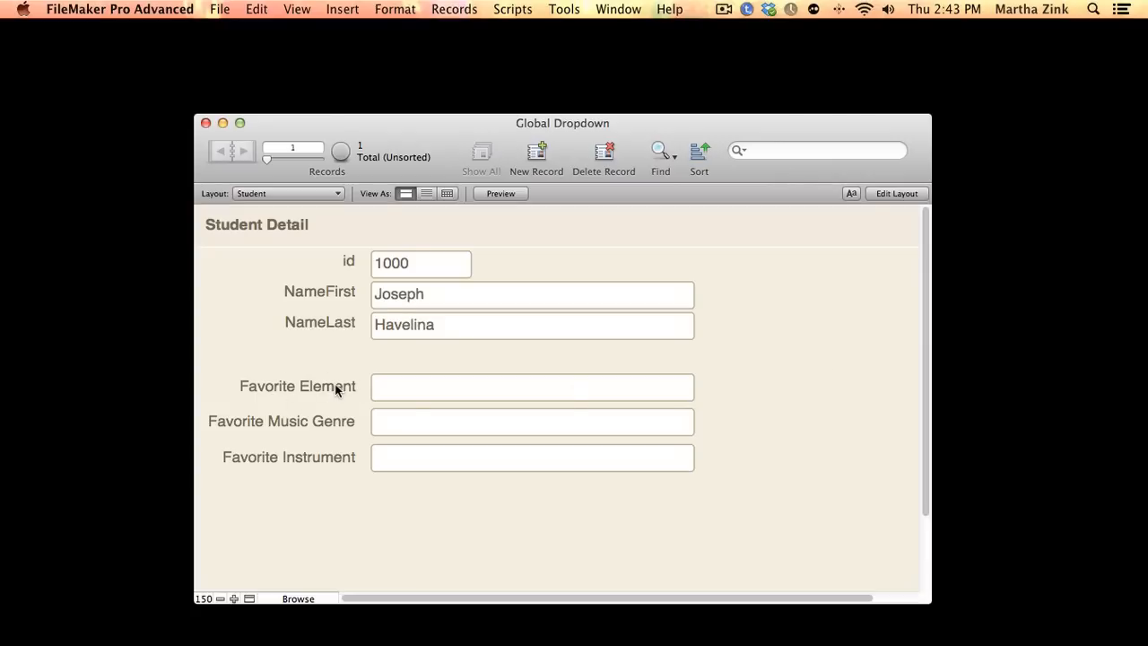
pyautogui.click(532, 386)
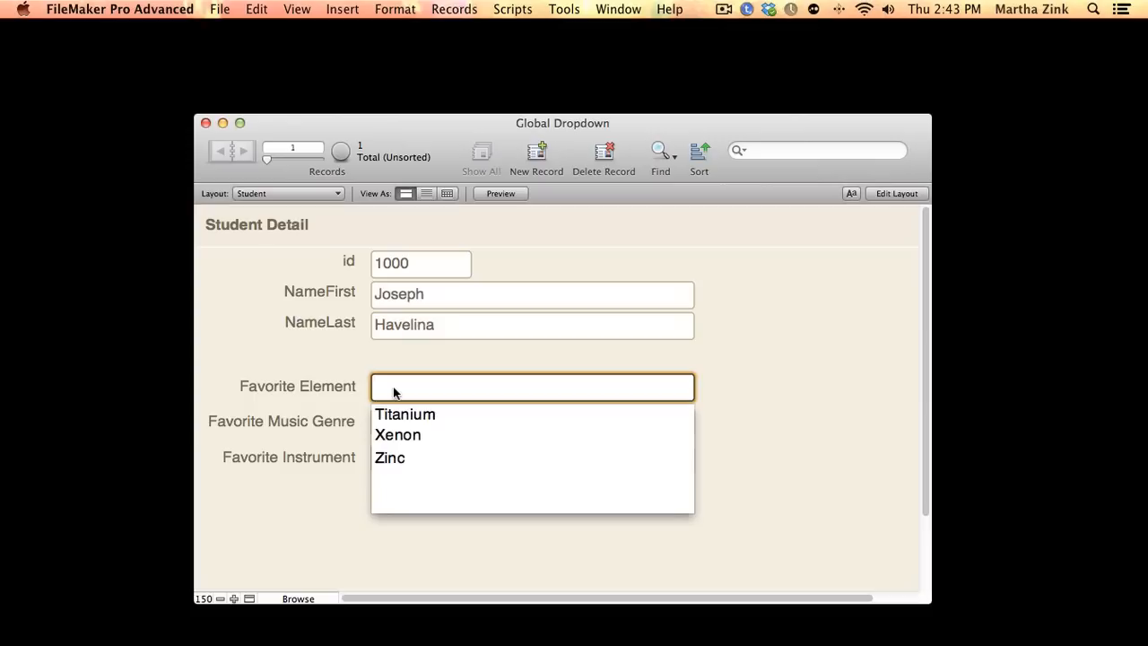
pyautogui.moveTo(389, 462)
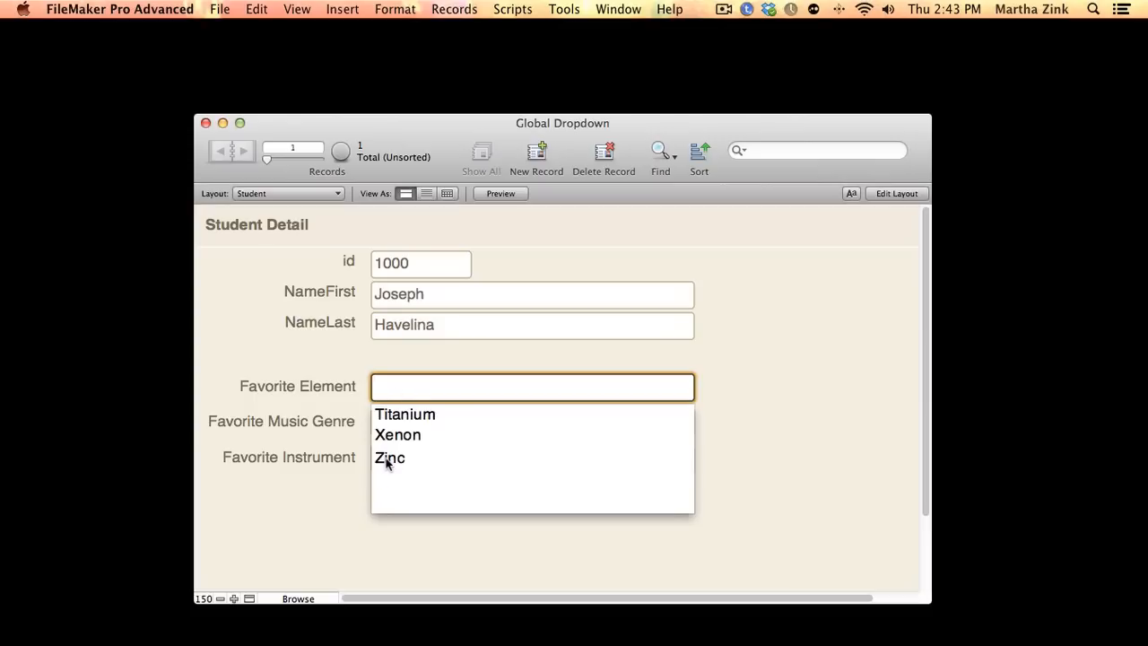
pyautogui.click(389, 458)
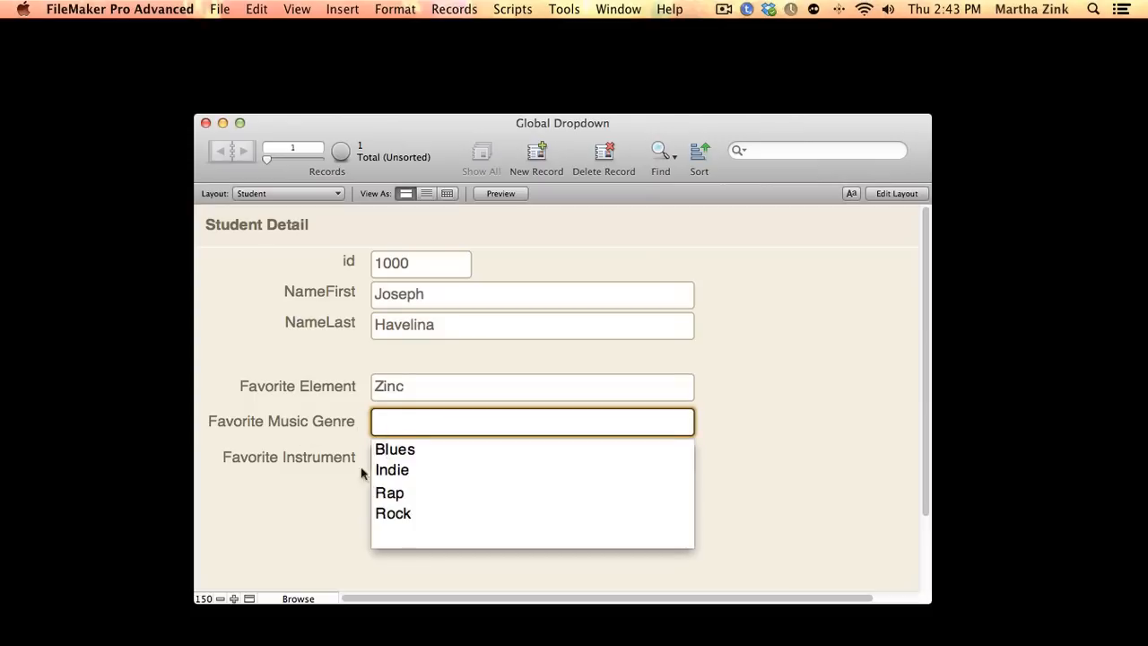
pyautogui.click(389, 492)
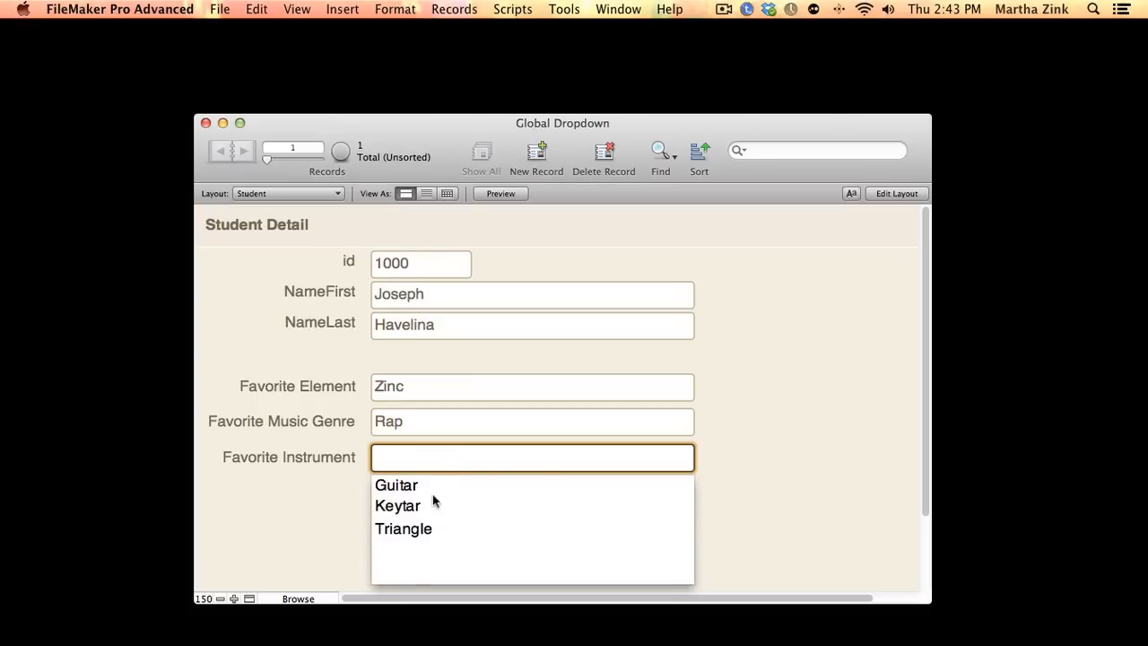
pyautogui.click(397, 504)
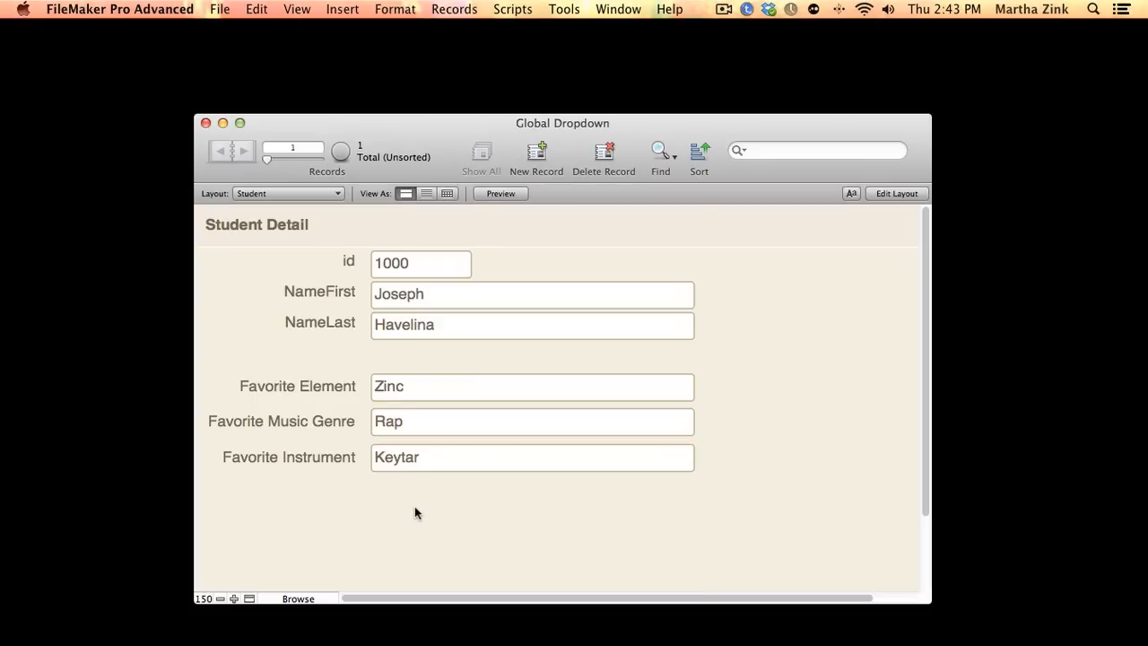
pyautogui.moveTo(676, 231)
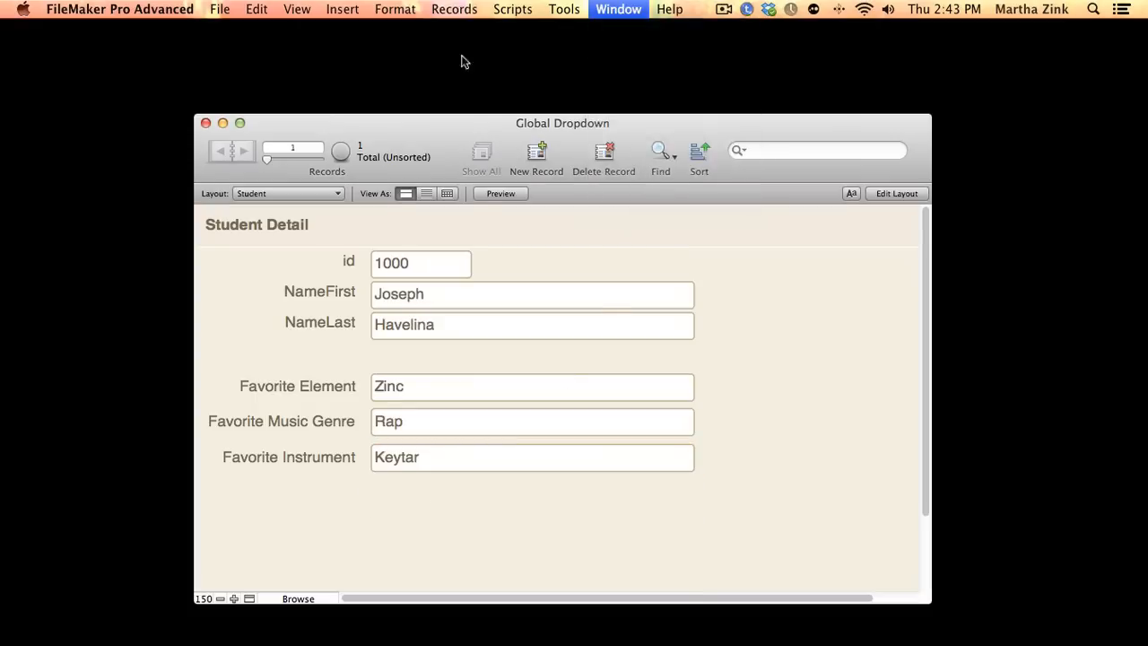
# Open a new window on the Values layout and scroll through its 18 category records
pyautogui.click(618, 9)
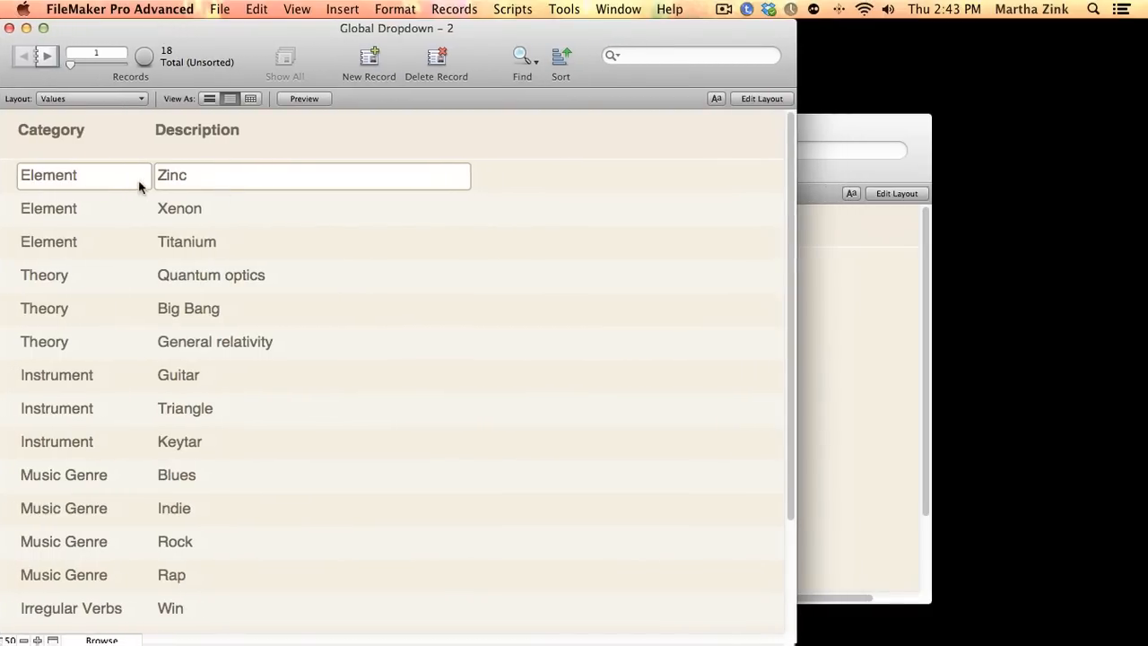
pyautogui.scroll(-3)
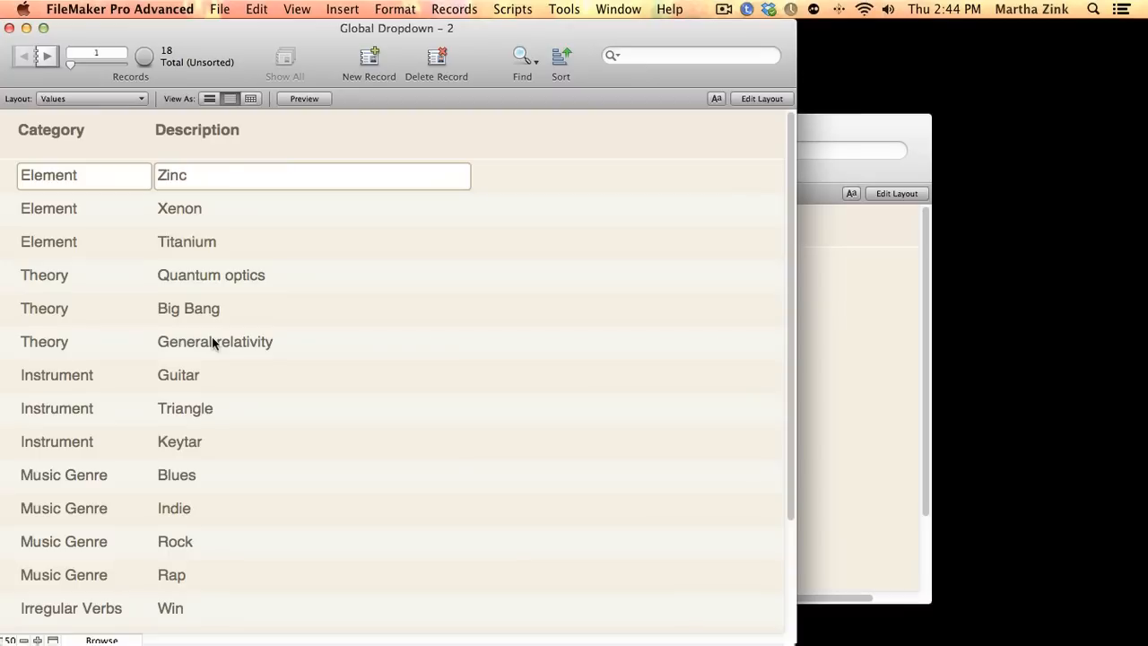
pyautogui.moveTo(762, 287)
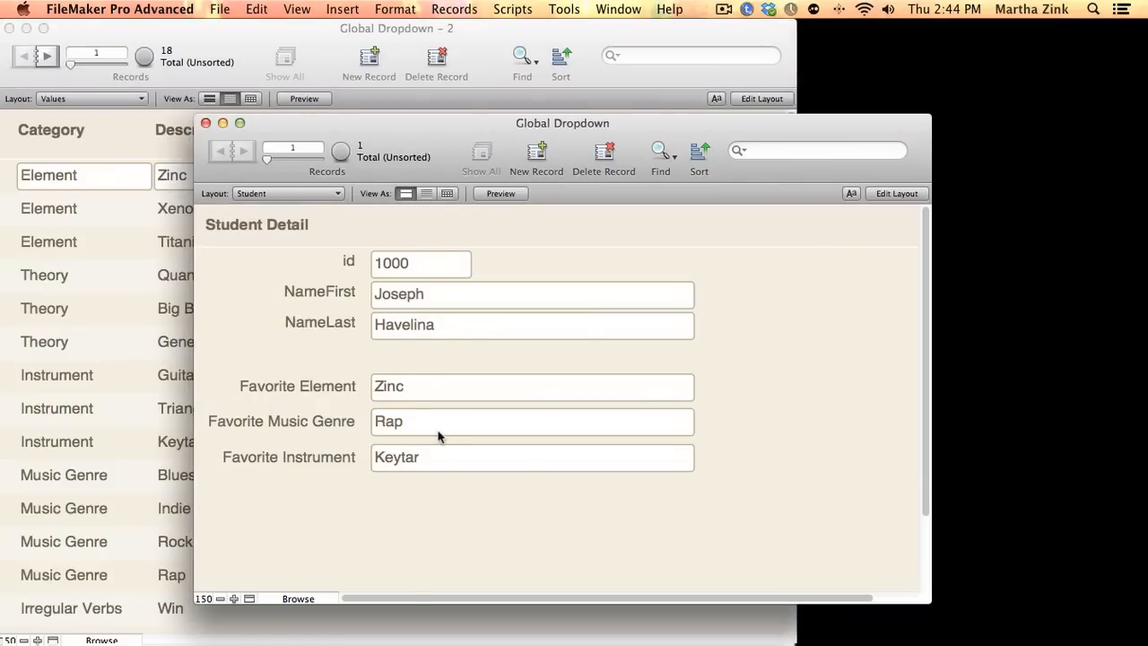
pyautogui.moveTo(403, 441)
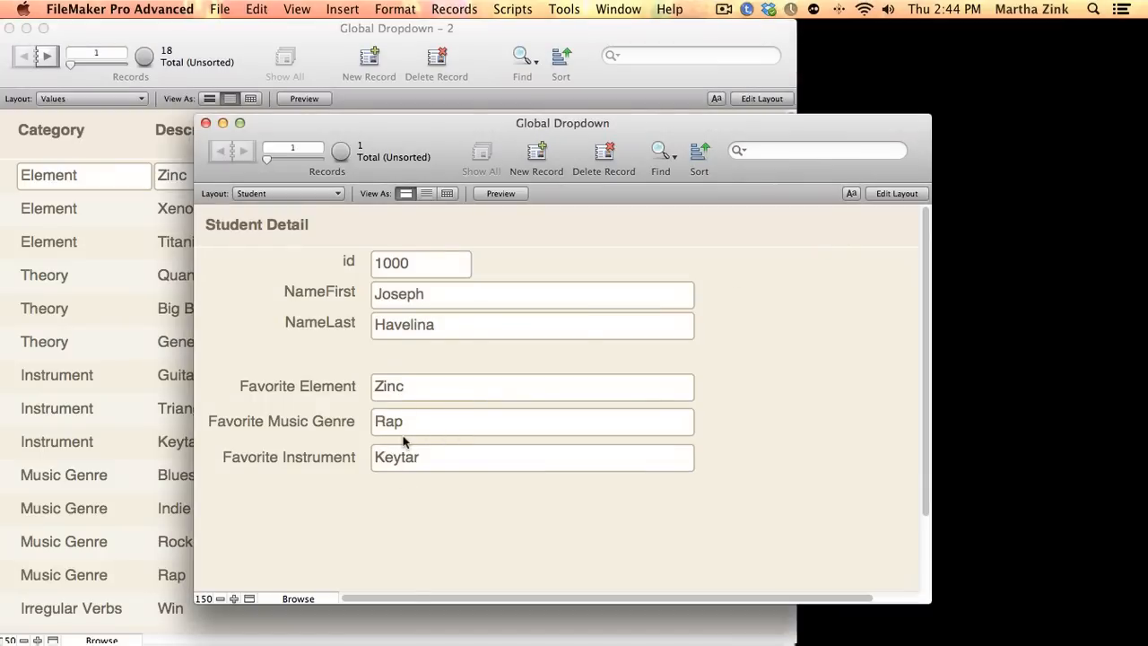
pyautogui.moveTo(87, 323)
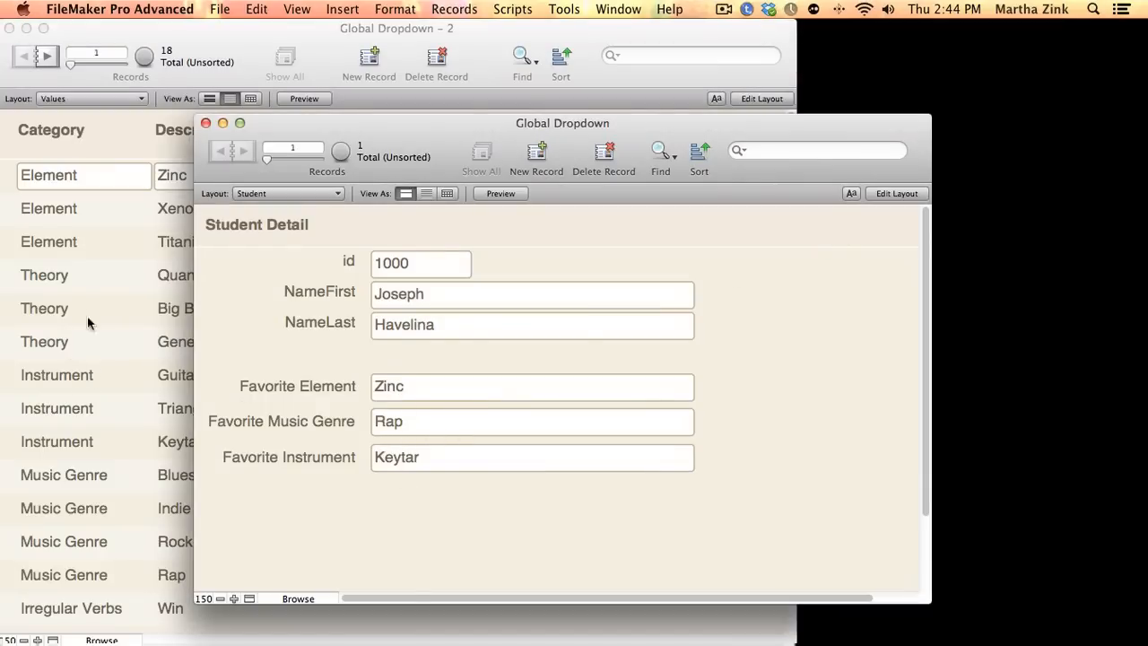
pyautogui.moveTo(72, 547)
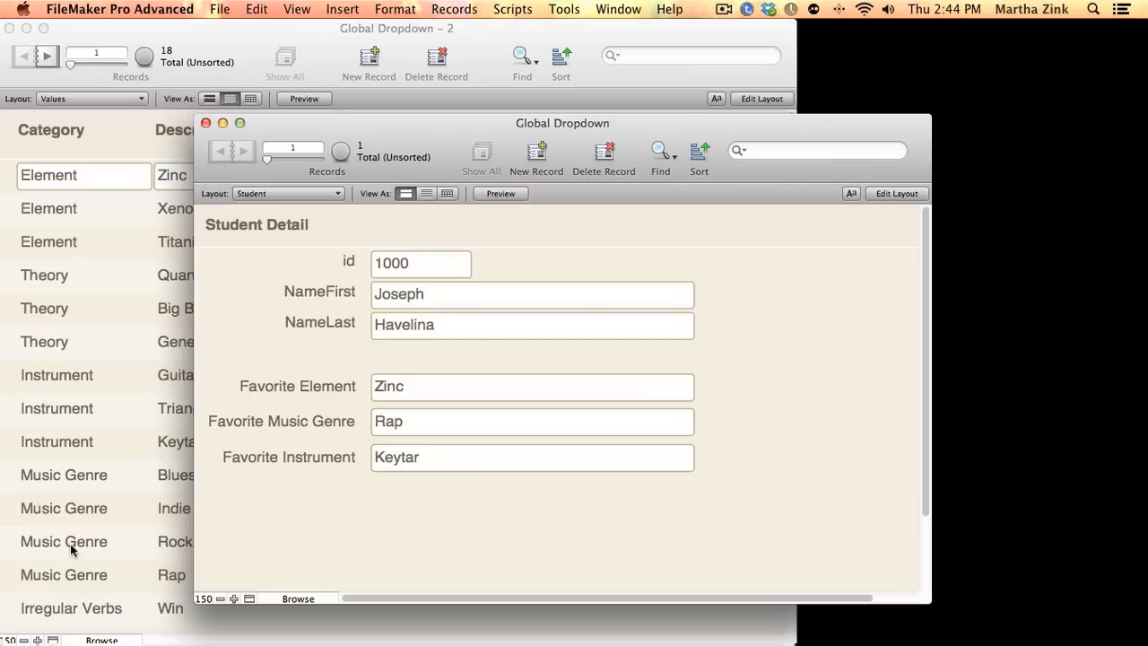
pyautogui.moveTo(68, 422)
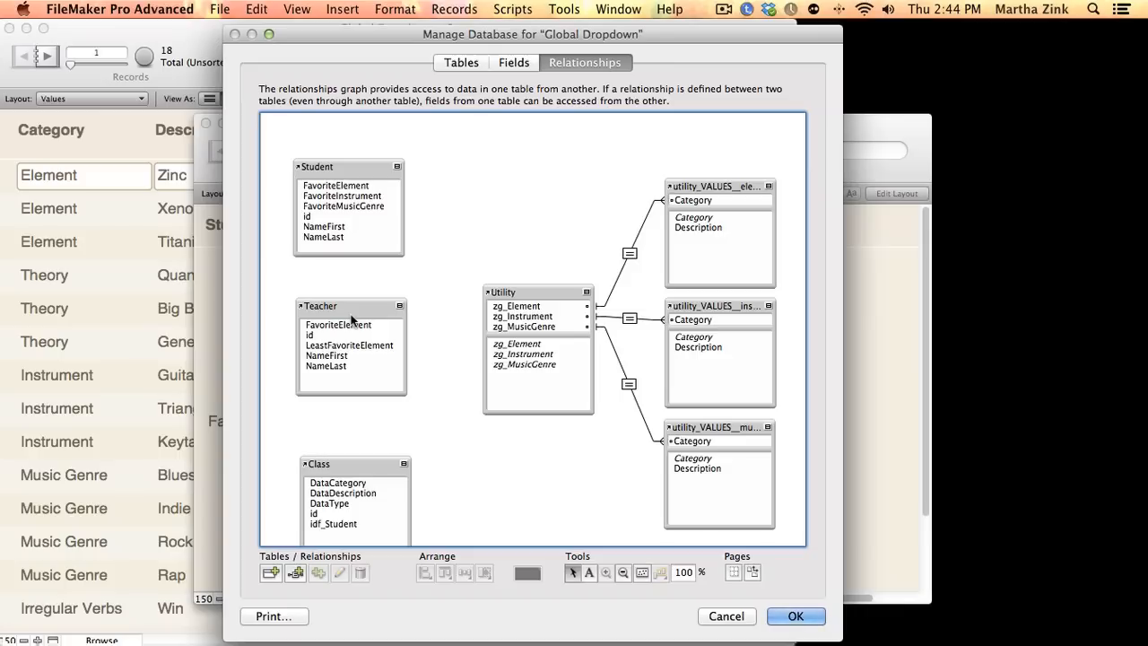
pyautogui.moveTo(357, 207)
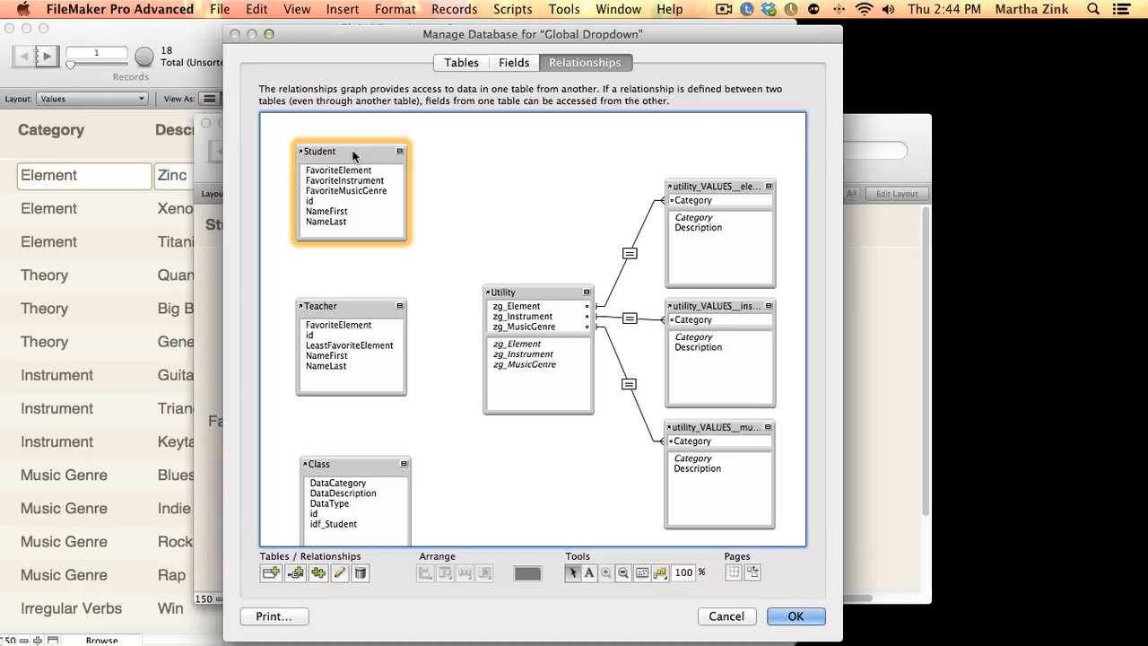
pyautogui.moveTo(343, 181)
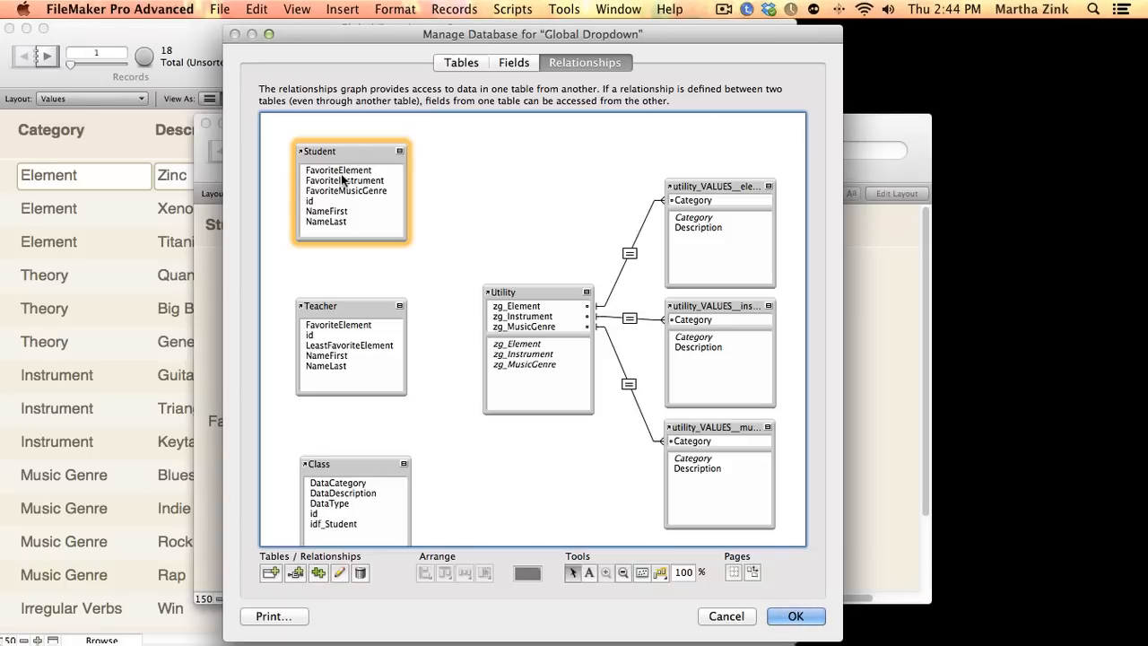
# Select the Utility table occurrence in the relationships graph
pyautogui.click(538, 298)
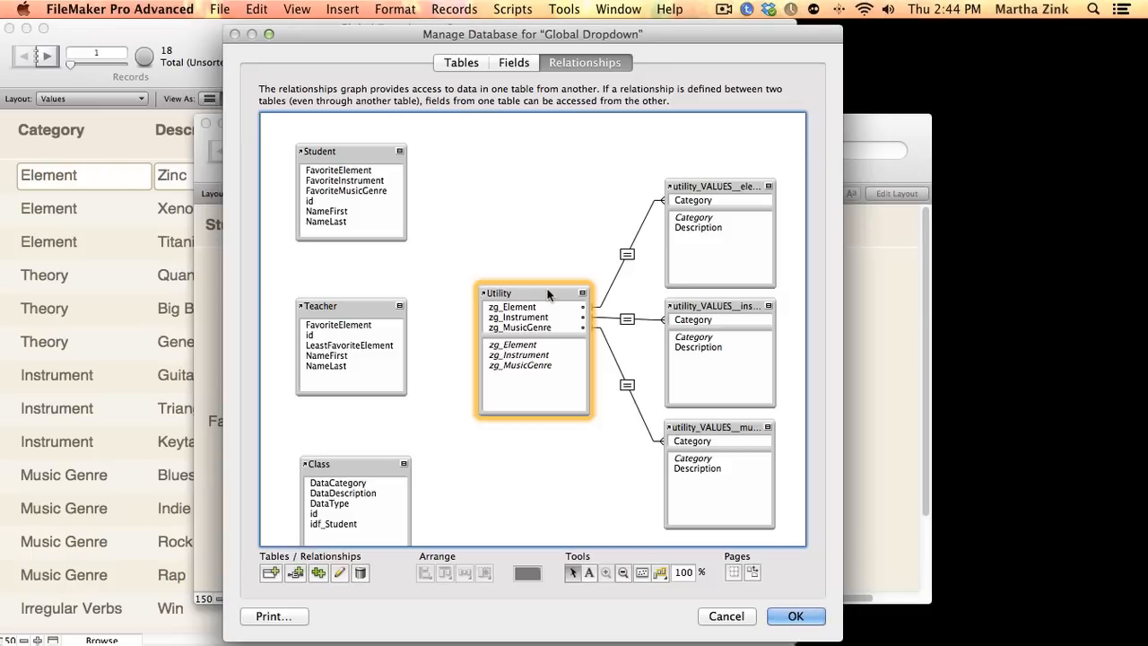
pyautogui.moveTo(510, 309)
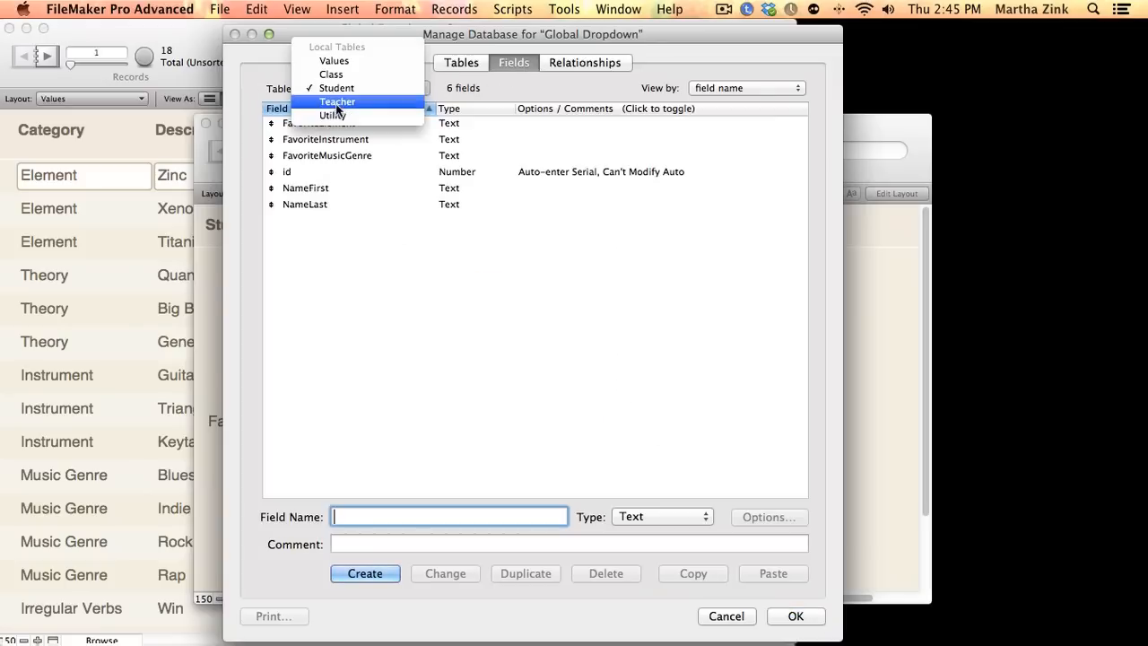
# Inspect Utility's zg_Element global calculation field, then go back to the relationships graph
pyautogui.click(332, 115)
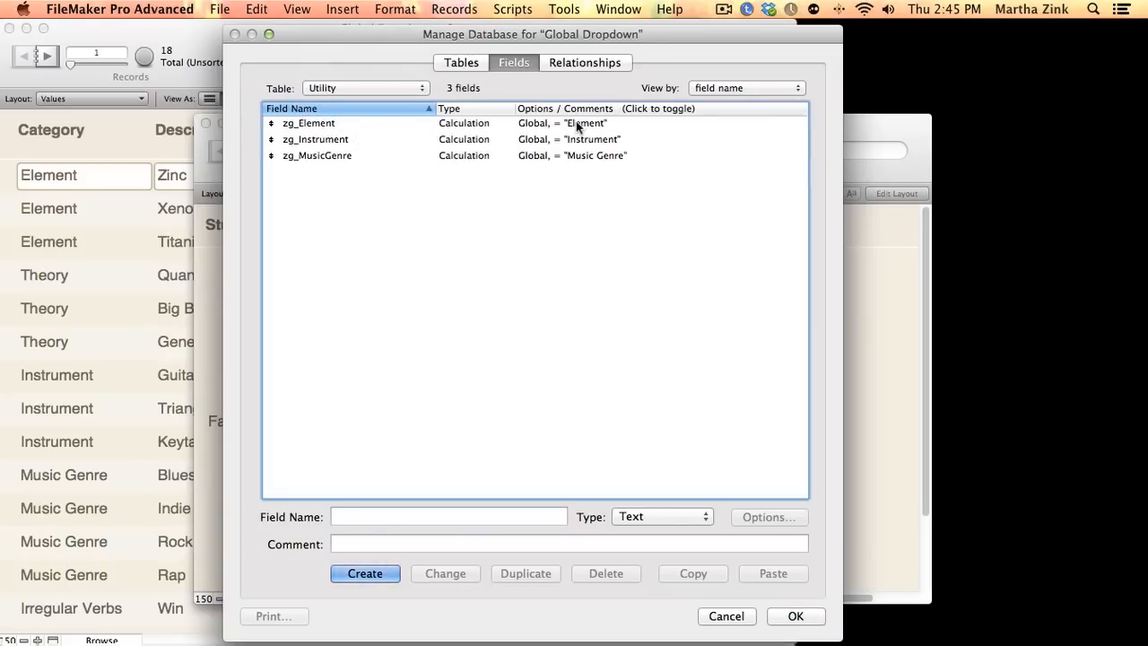
pyautogui.click(309, 123)
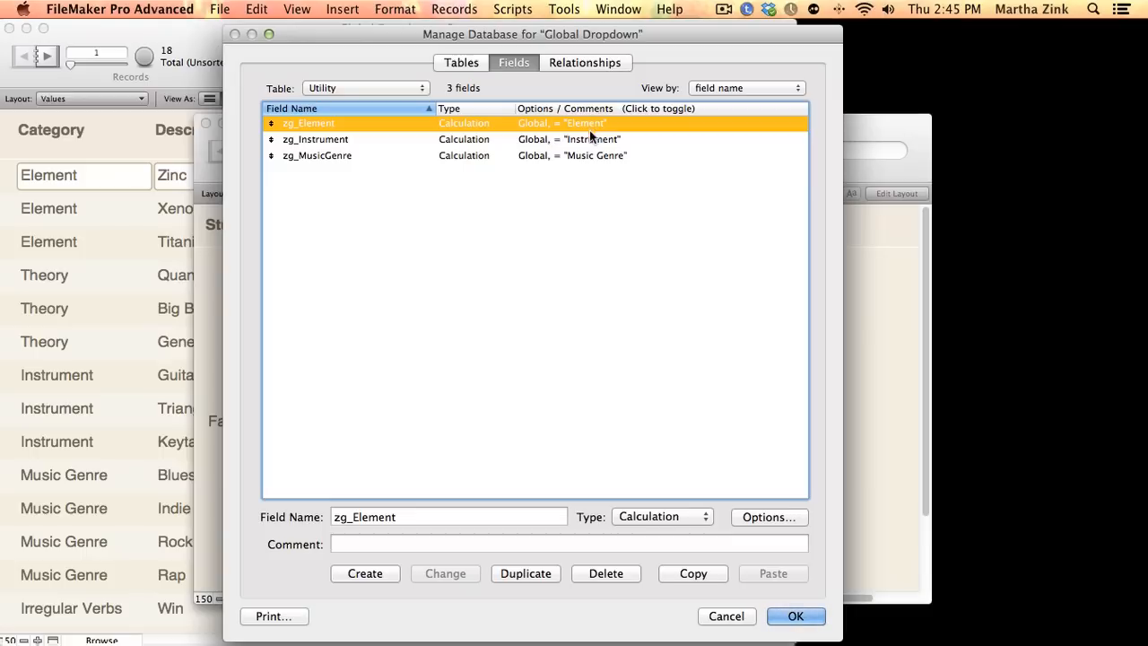
pyautogui.moveTo(604, 162)
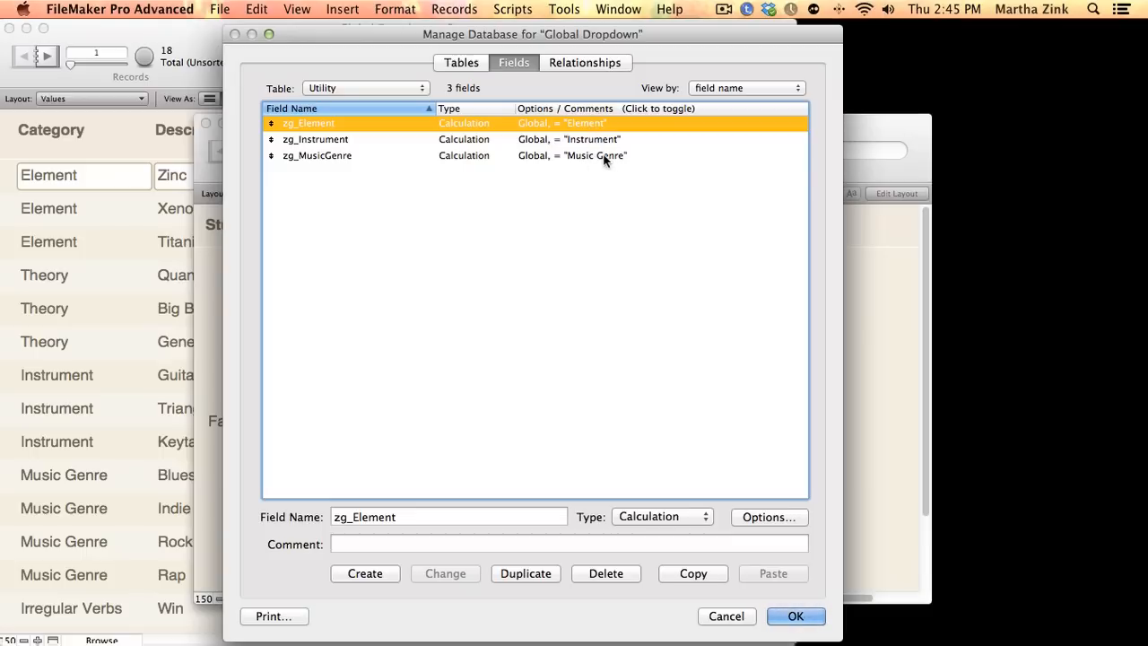
pyautogui.click(585, 62)
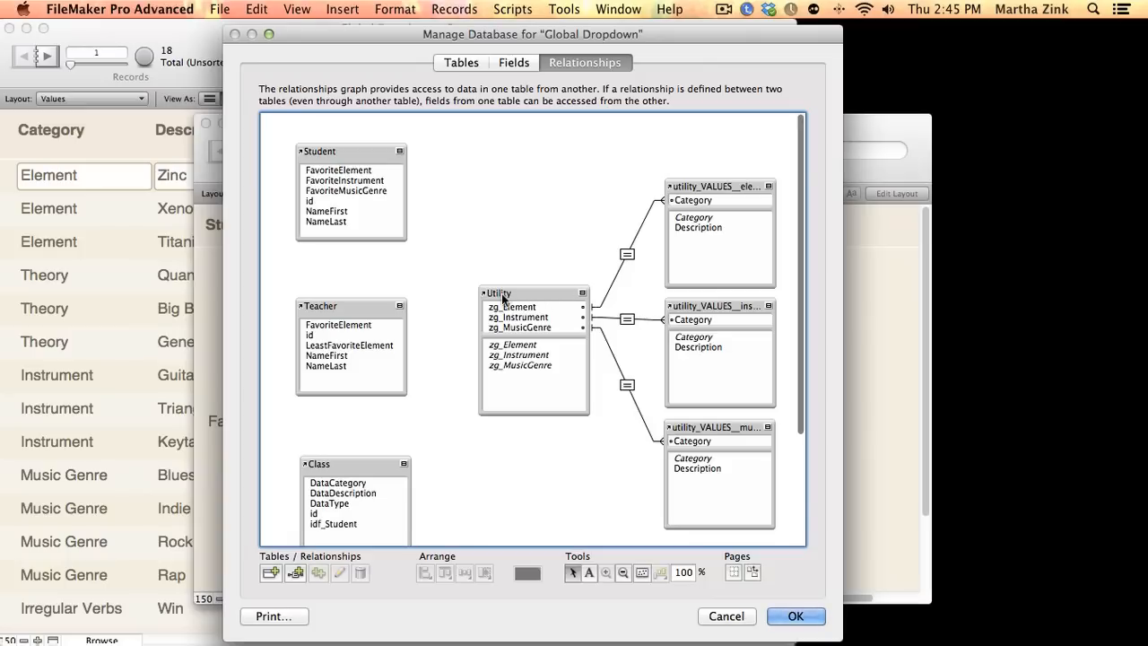
pyautogui.moveTo(671, 188)
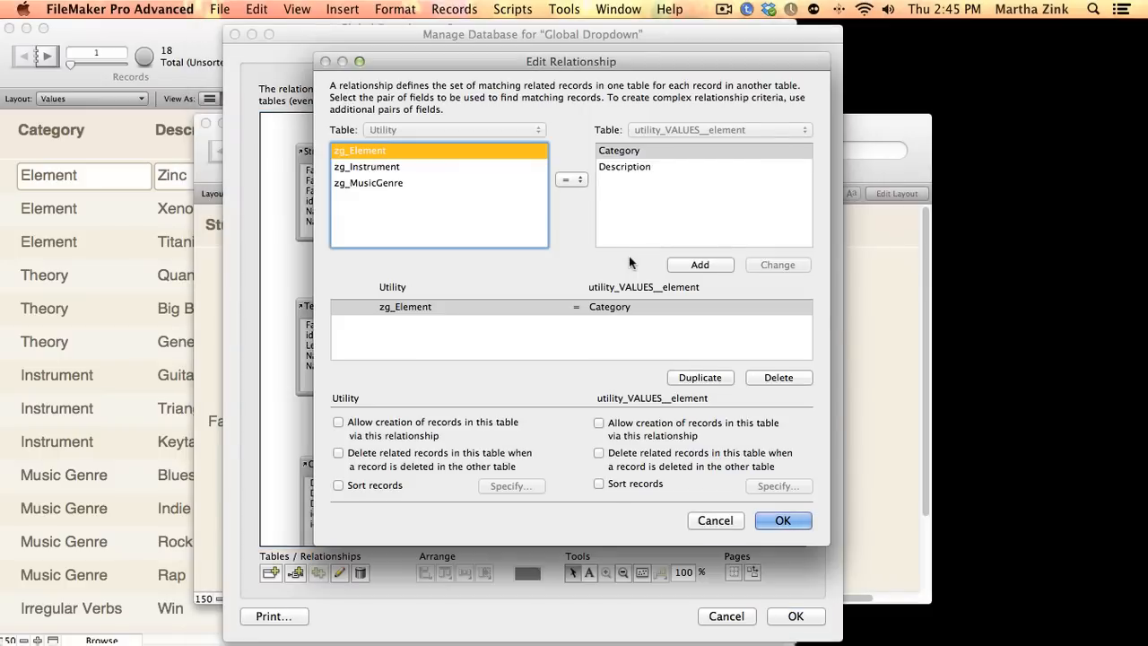
pyautogui.moveTo(403, 361)
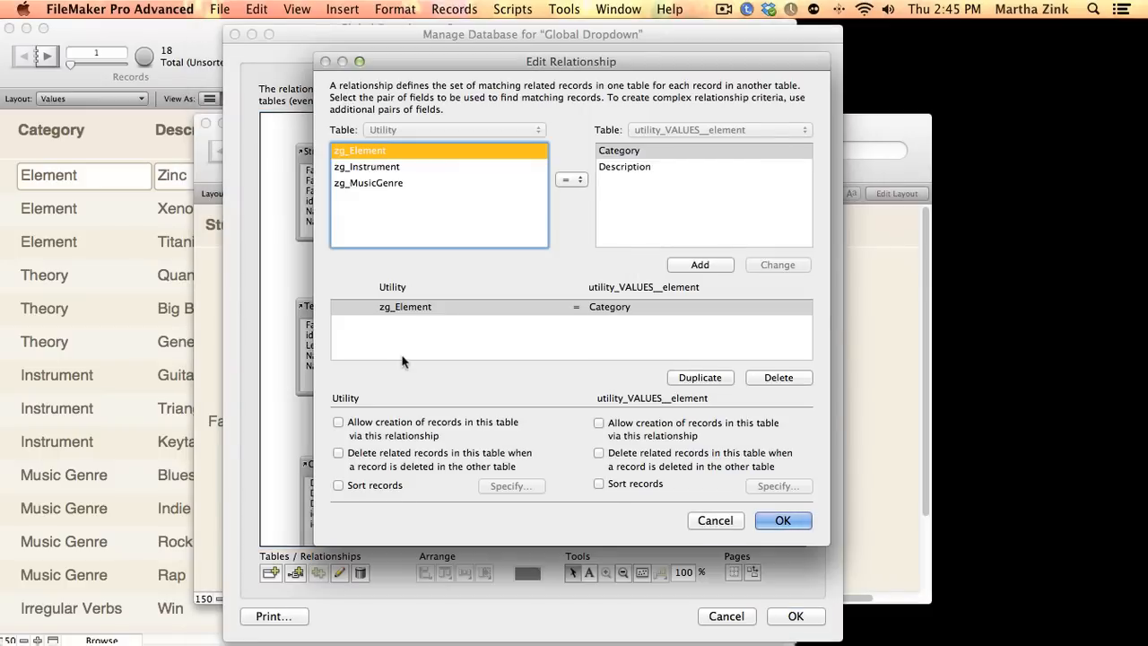
# Review the zg_Element and zg_Instrument matches to Category and close the relationship details
pyautogui.click(405, 306)
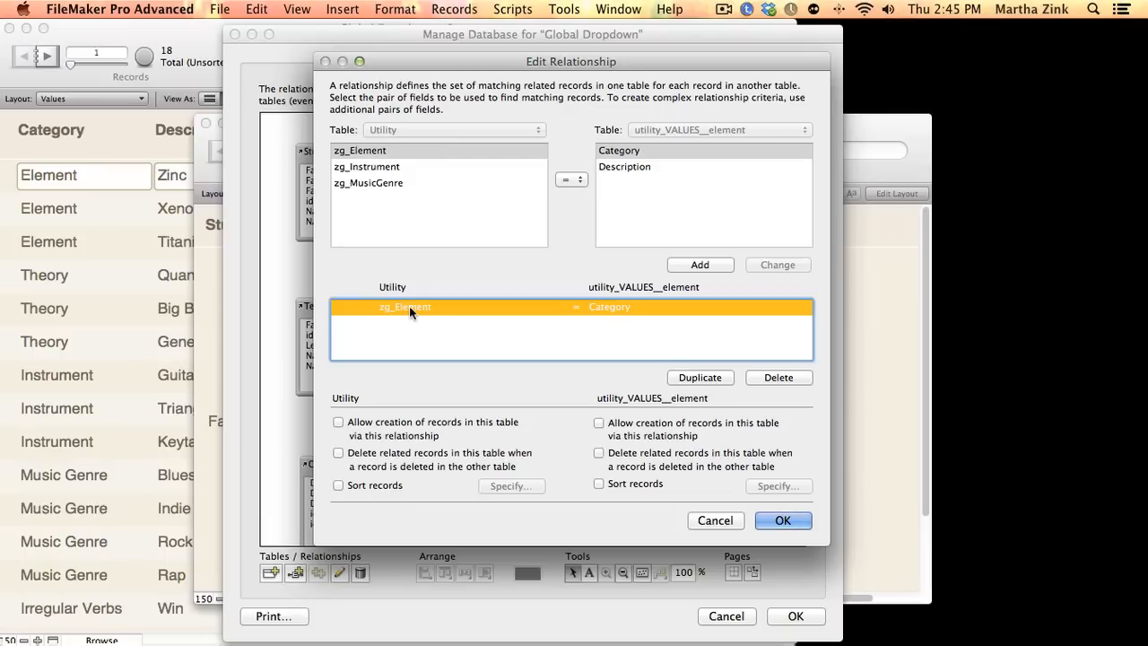
pyautogui.moveTo(603, 309)
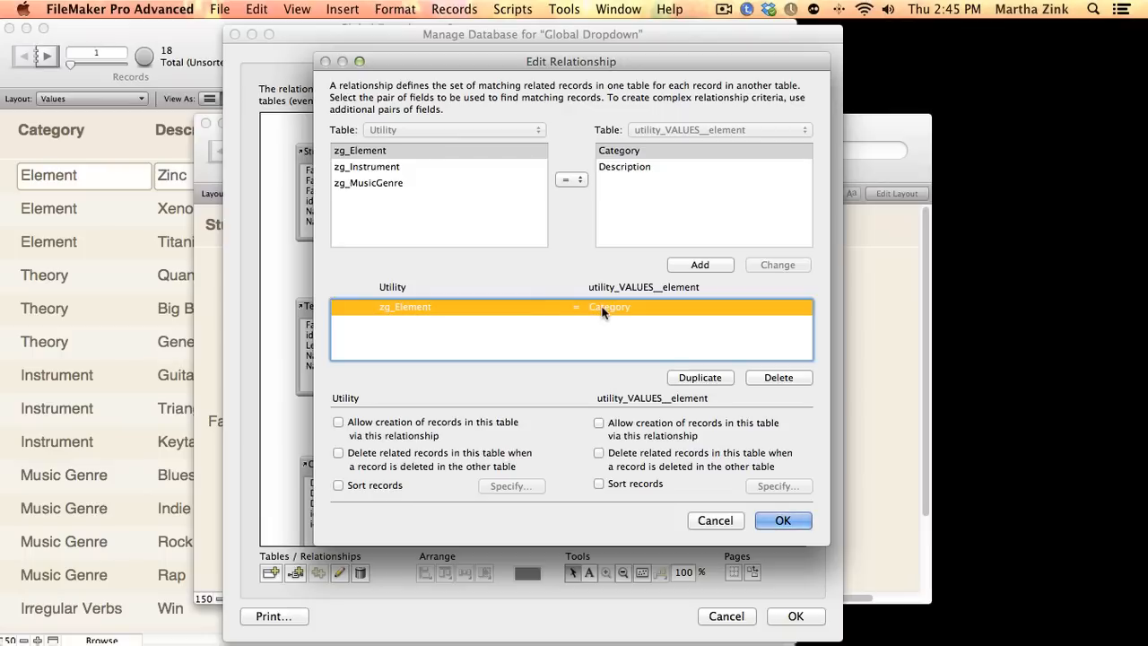
pyautogui.click(782, 520)
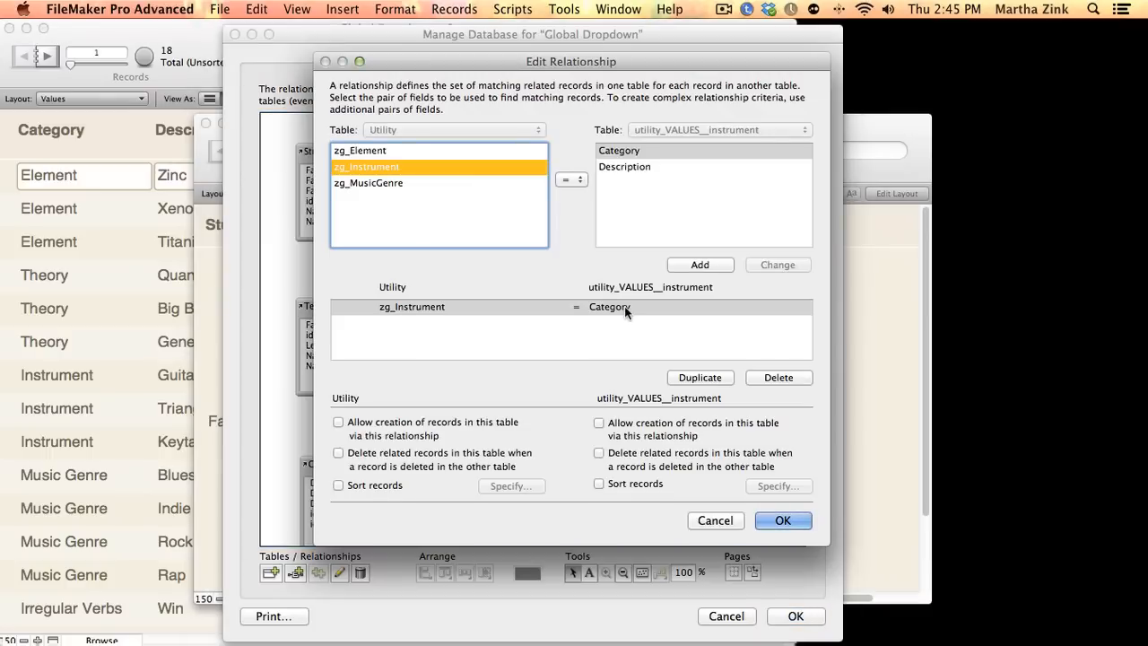
pyautogui.click(782, 520)
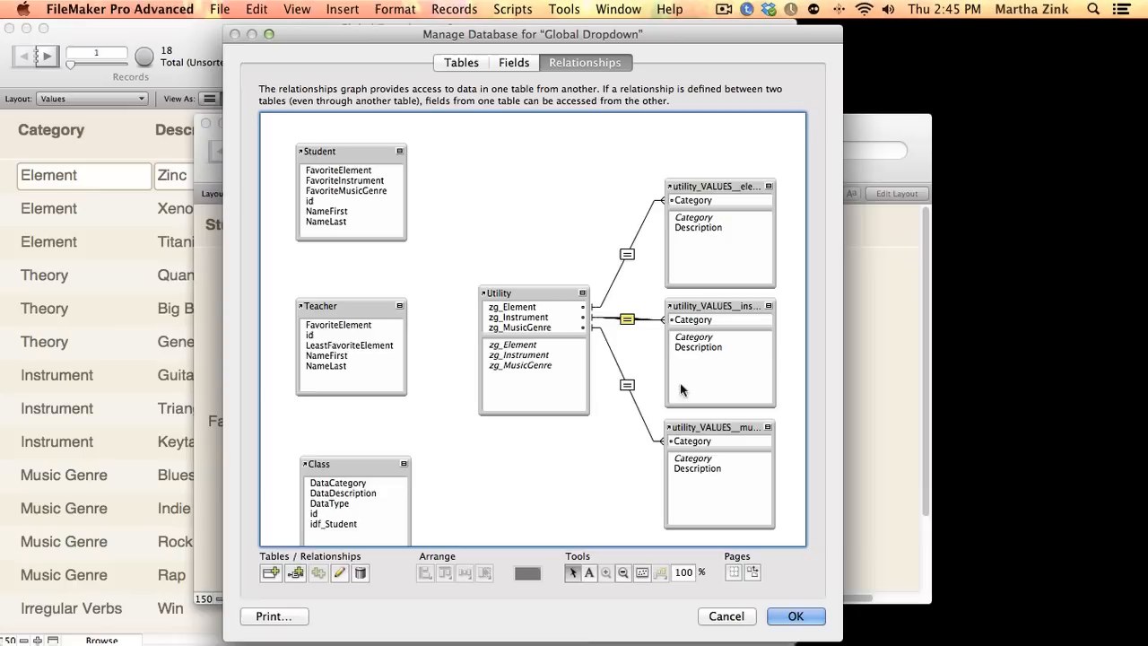
pyautogui.moveTo(689, 437)
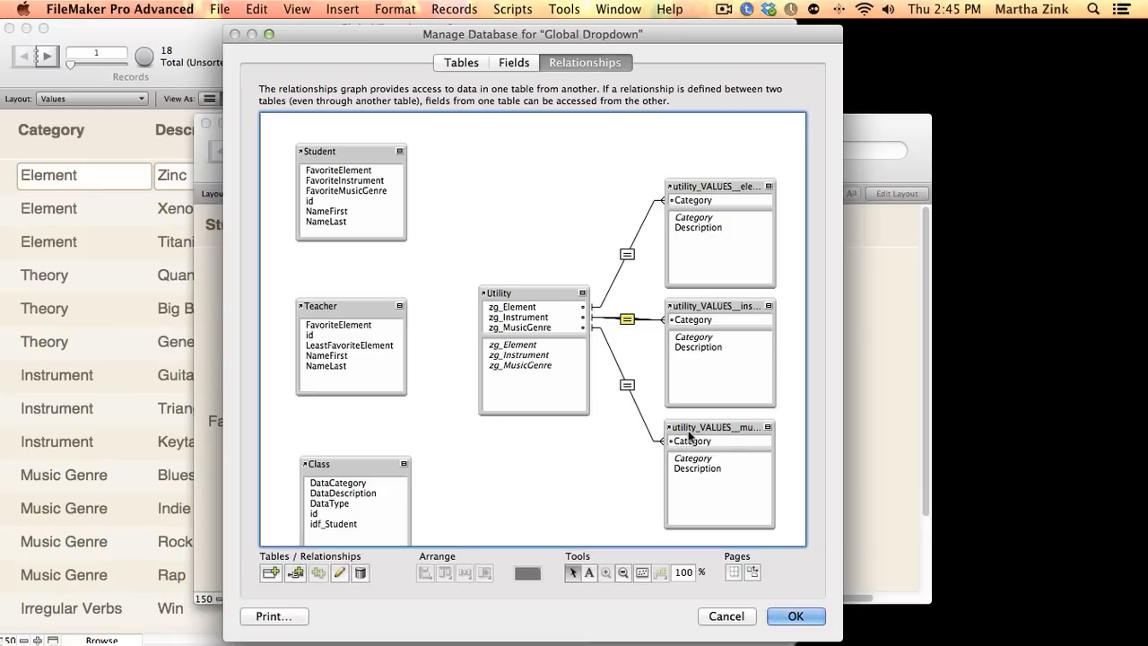
pyautogui.moveTo(547, 263)
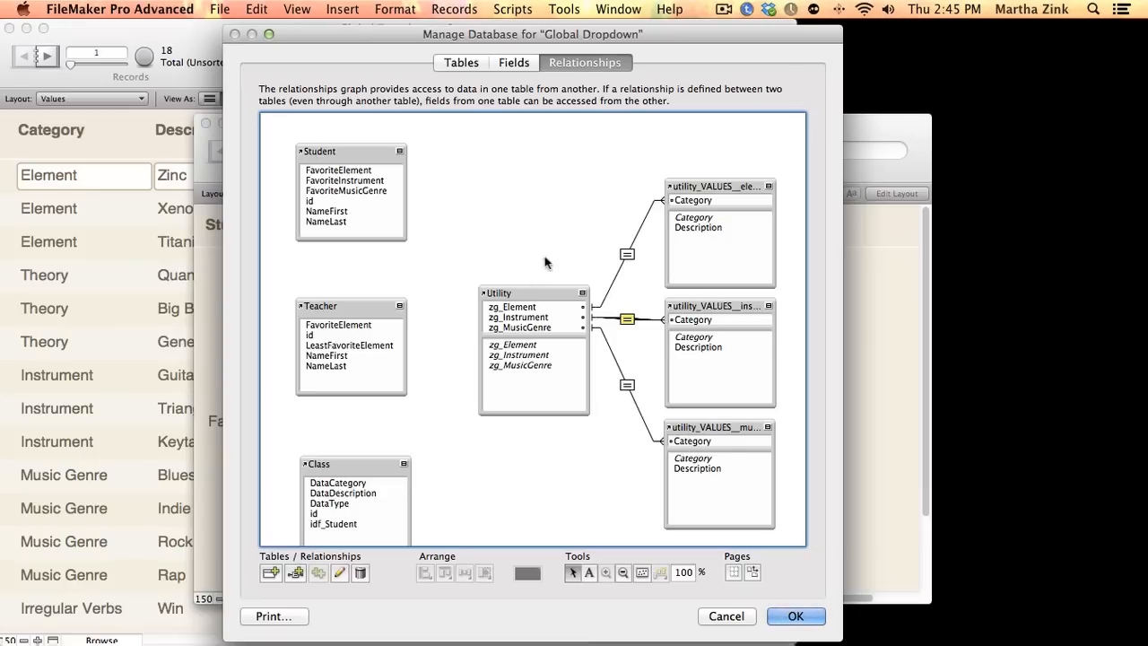
# View Utility's zg_Element global field, then close Manage Database to the Student Detail record
pyautogui.click(514, 62)
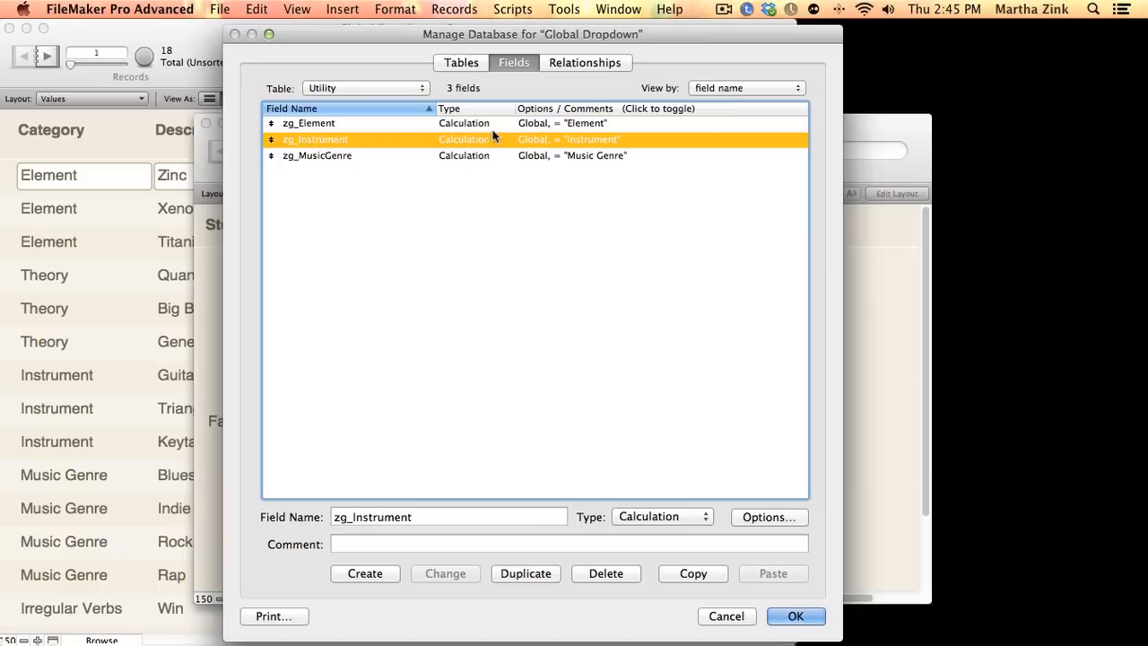
pyautogui.click(308, 122)
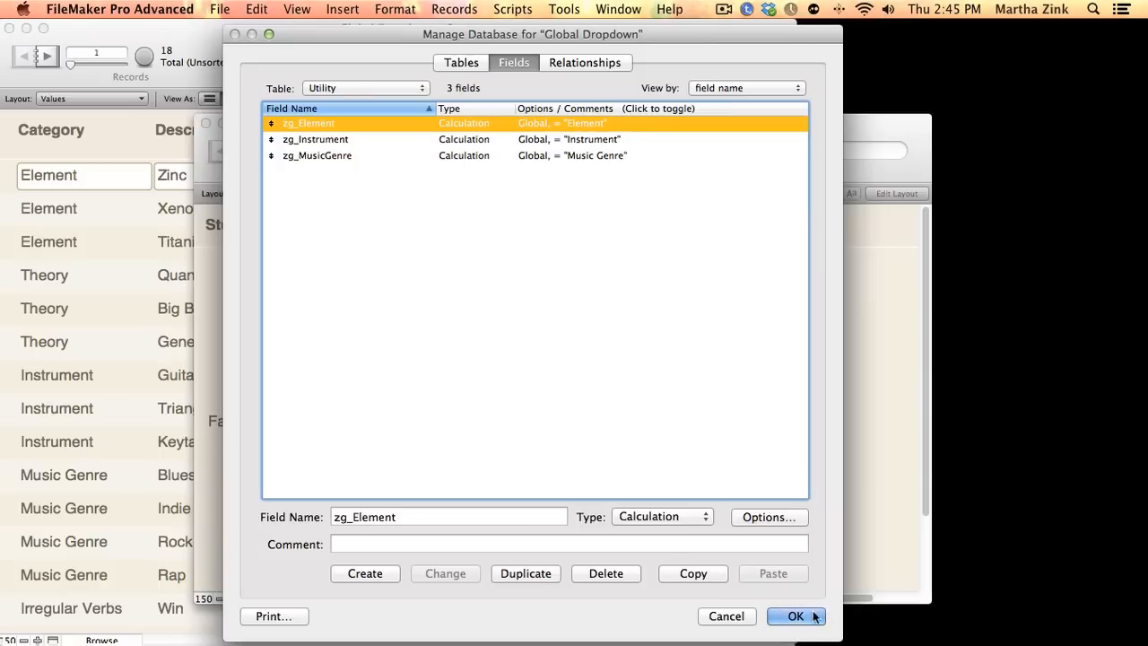
pyautogui.click(795, 616)
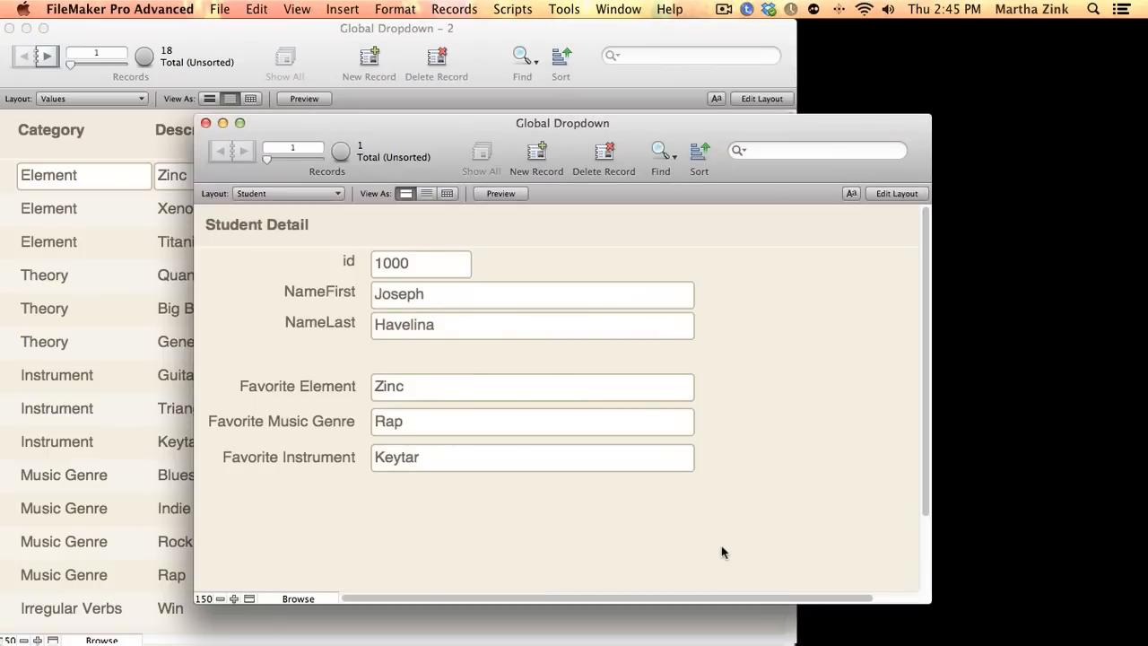
# Make the Teacher layout's element fields drop-down lists and show the available value lists
pyautogui.click(894, 192)
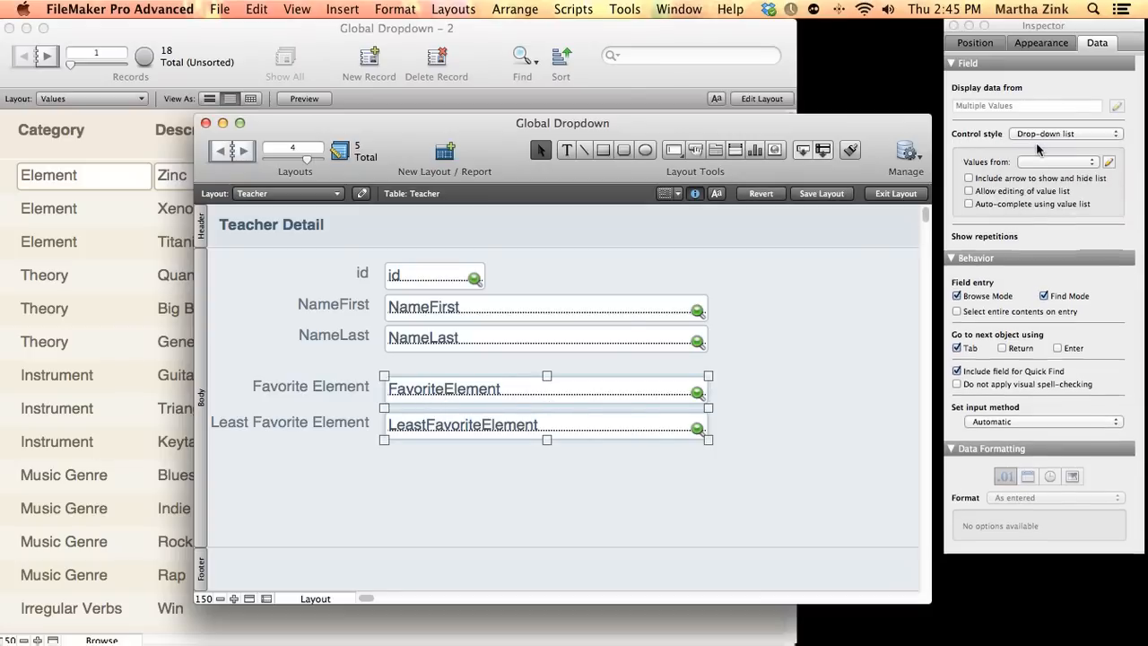
pyautogui.click(1058, 163)
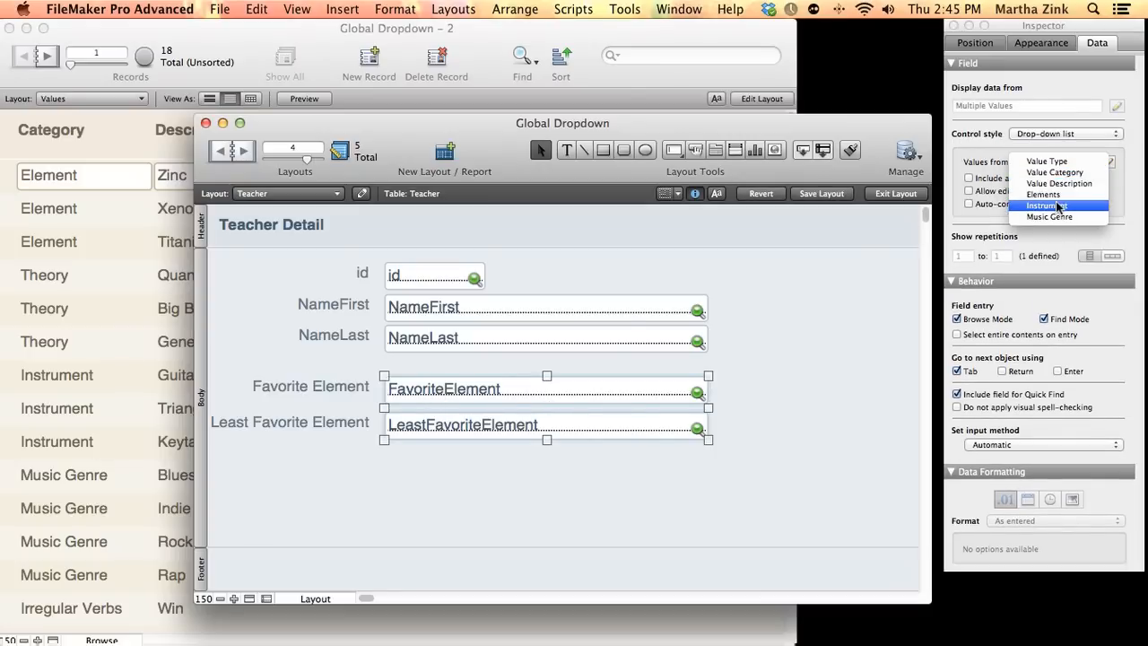
pyautogui.moveTo(1042, 195)
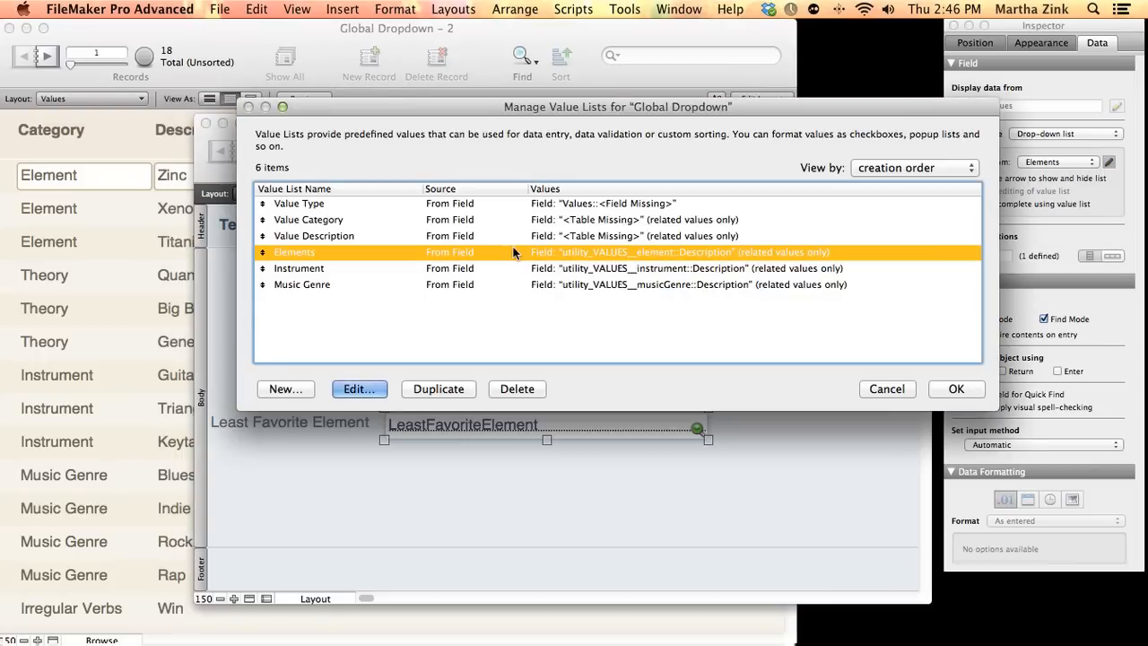
# Verify Elements uses only related Description values starting from Utility, and confirm the definition
pyautogui.click(360, 389)
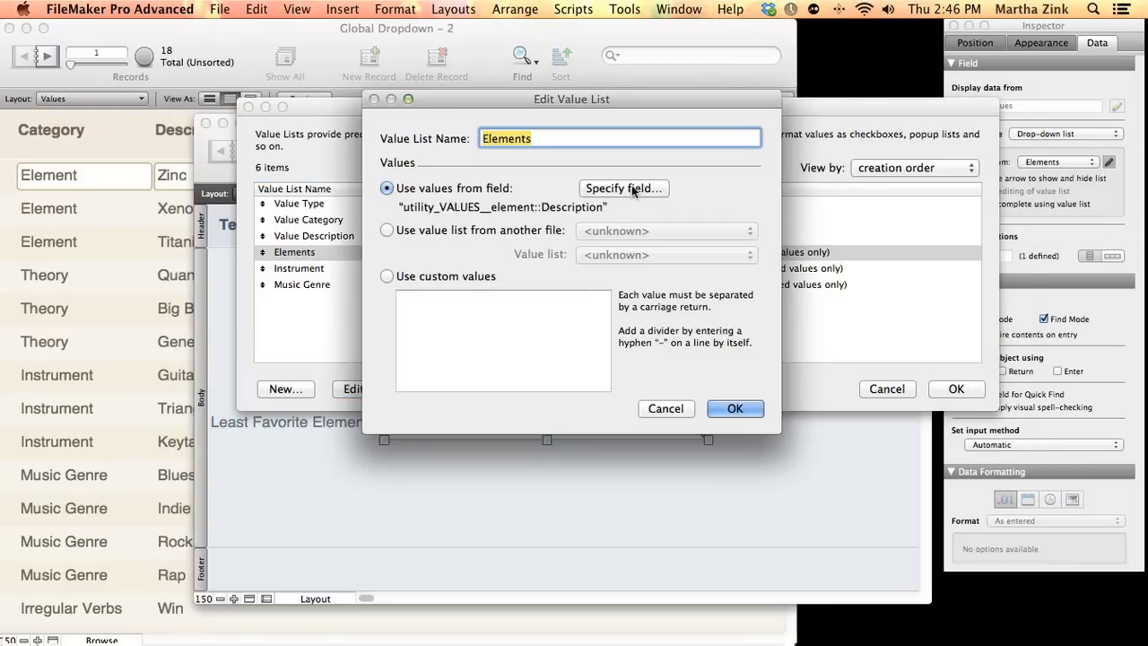
pyautogui.click(623, 188)
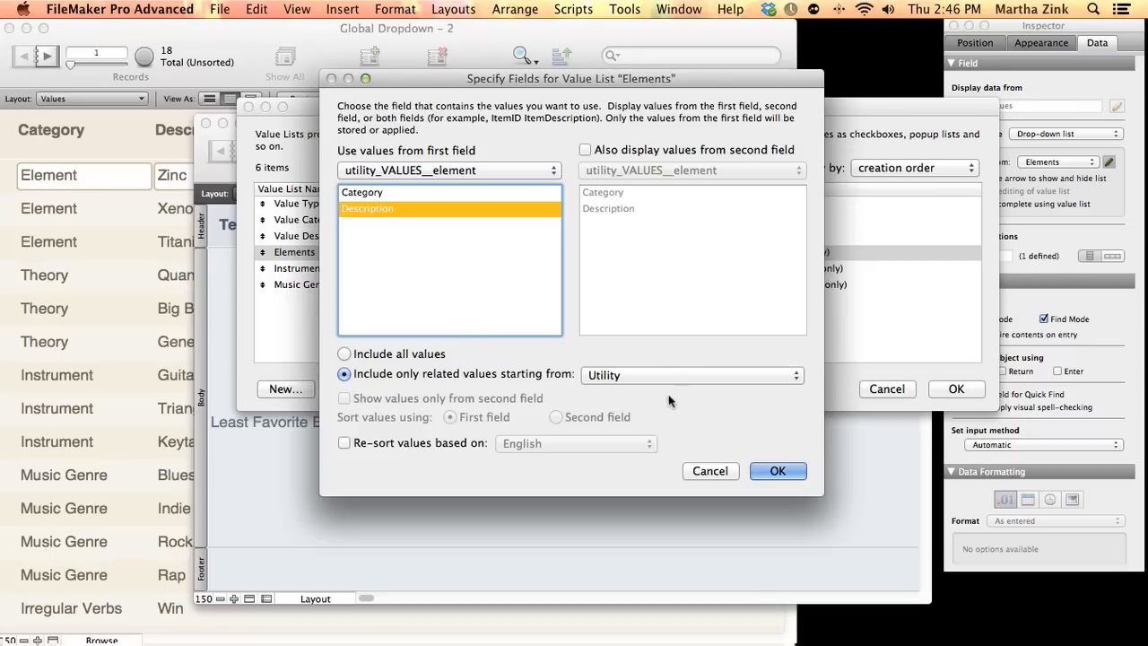
pyautogui.moveTo(585, 386)
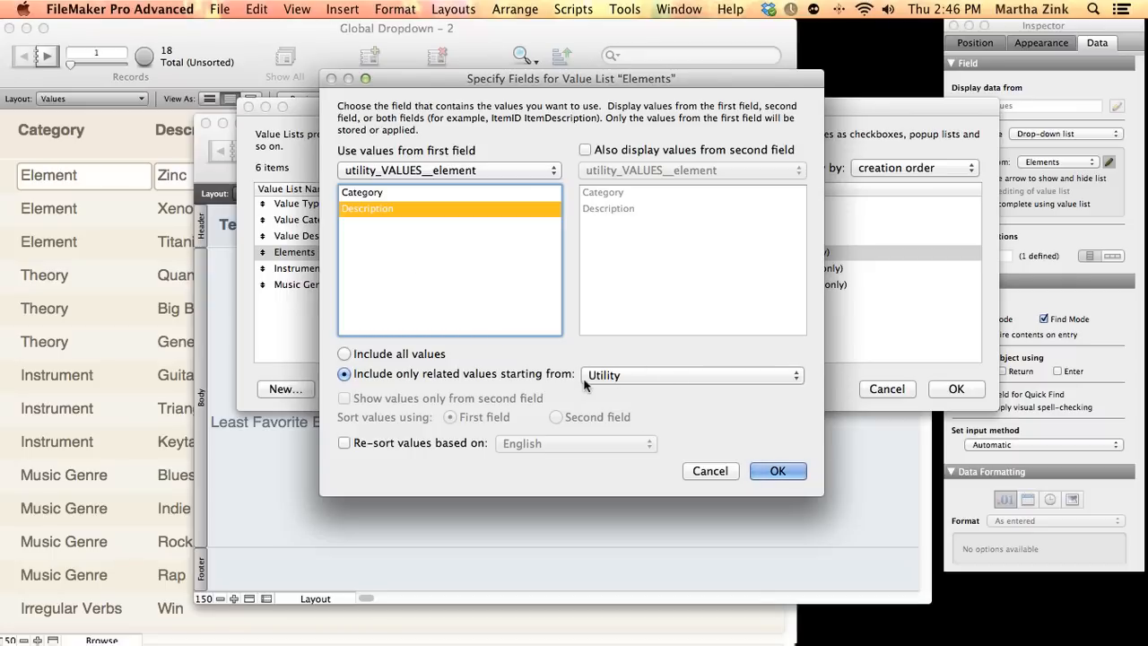
pyautogui.moveTo(598, 381)
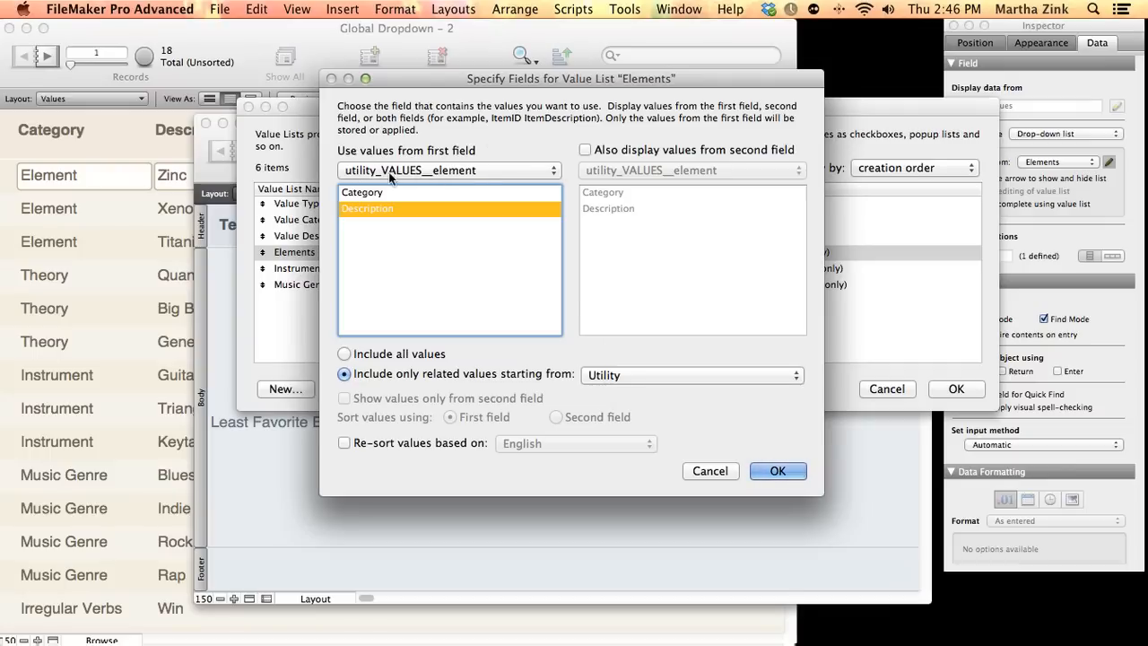
pyautogui.moveTo(449, 190)
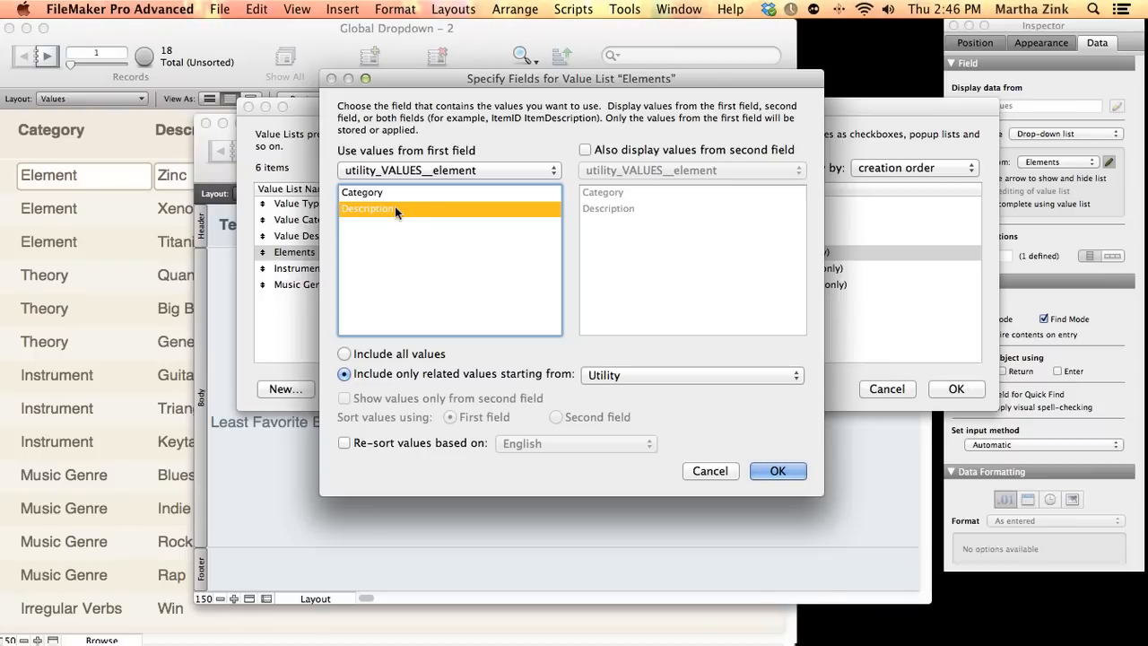
pyautogui.click(777, 470)
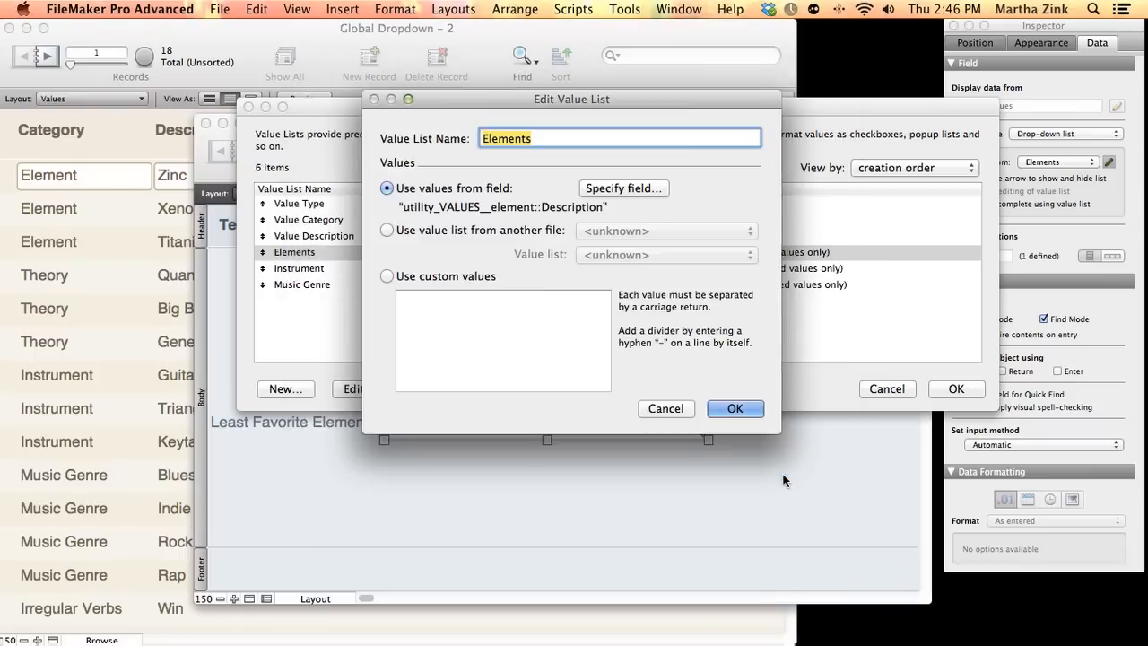
pyautogui.click(734, 408)
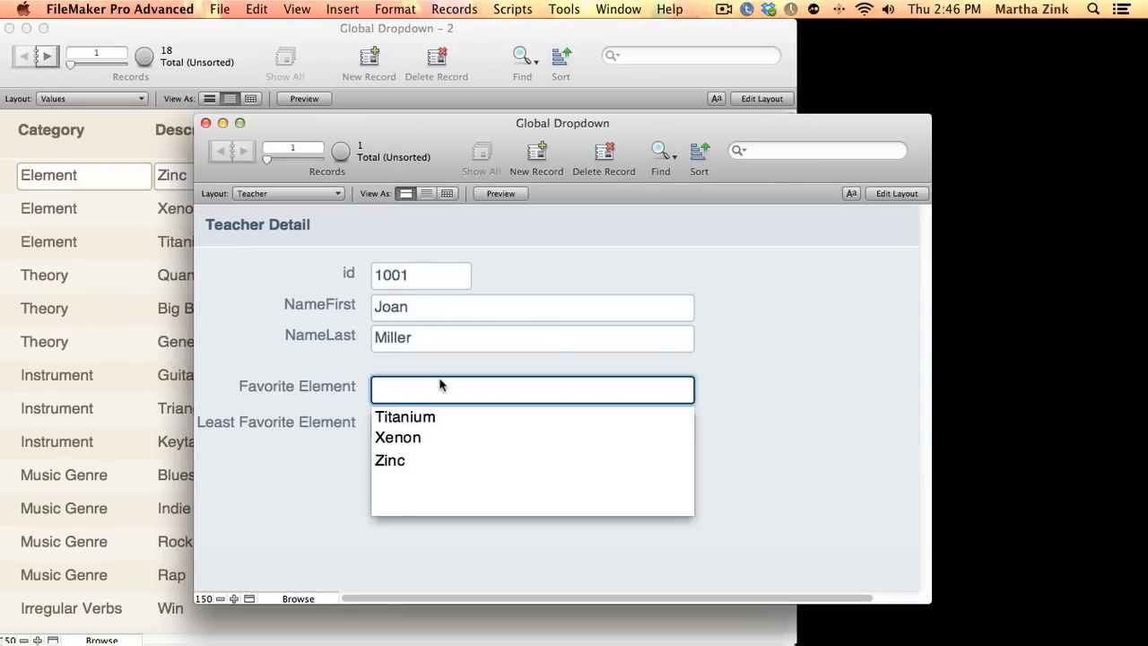
pyautogui.moveTo(441, 388)
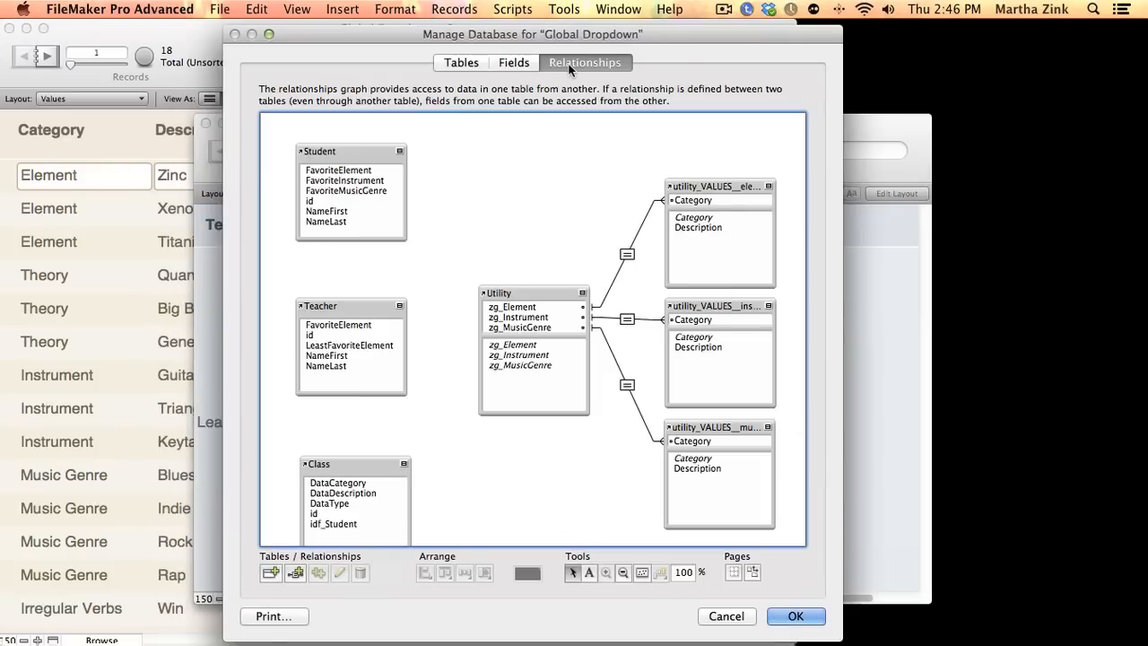
pyautogui.moveTo(523, 325)
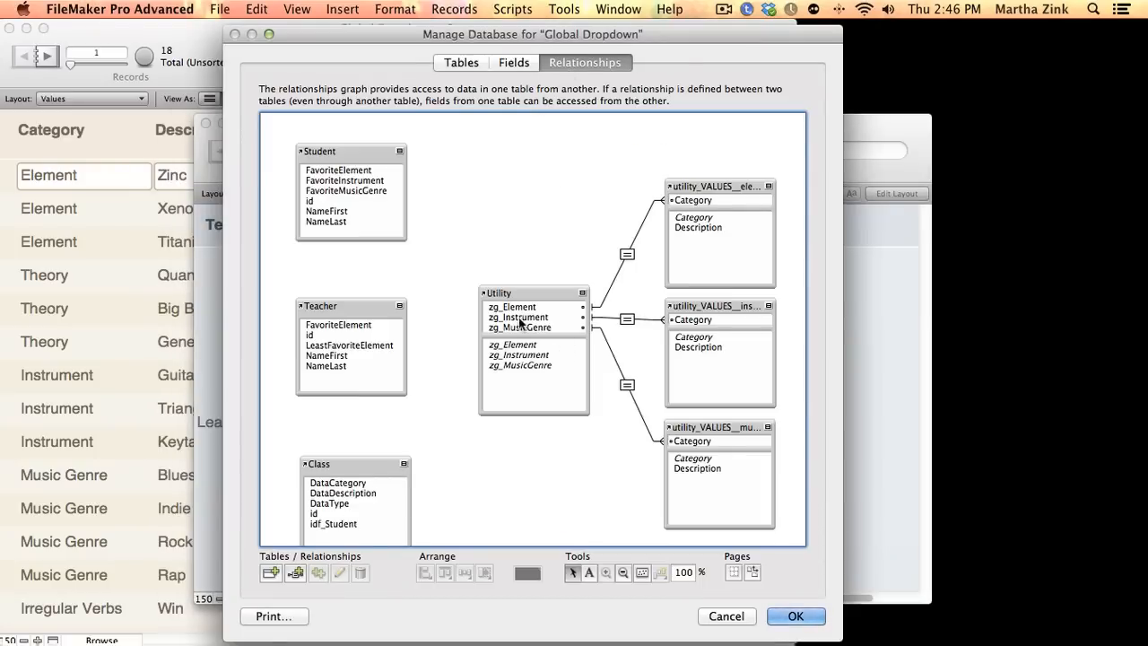
pyautogui.moveTo(364, 354)
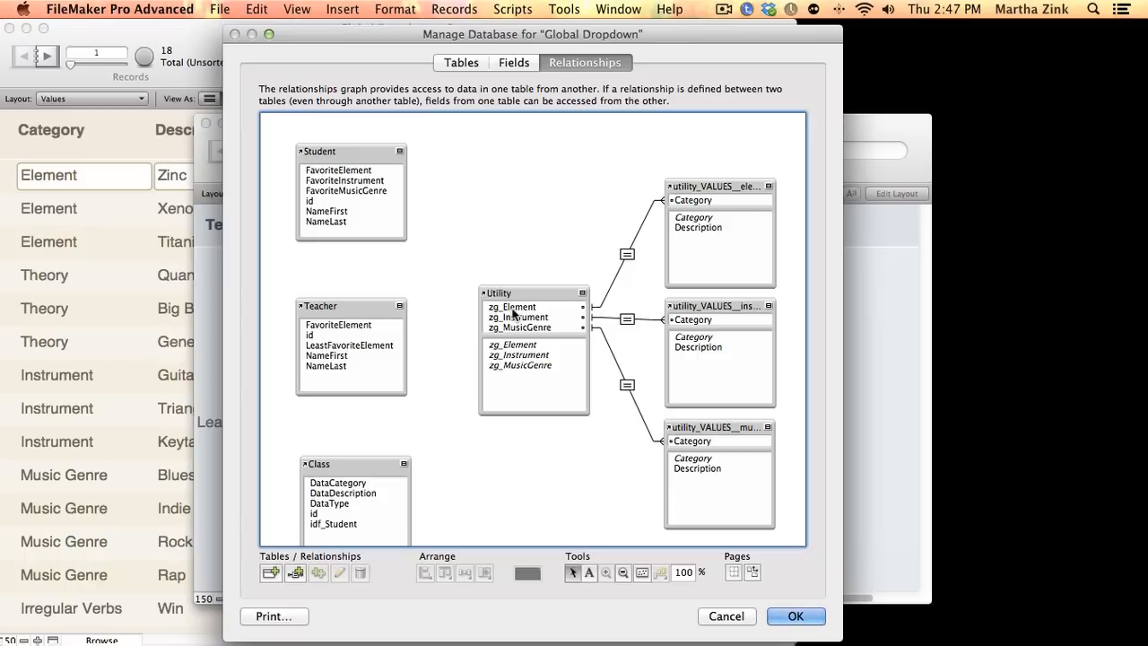
# Close Manage Database after reviewing Utility's links to the three values tables
pyautogui.click(795, 616)
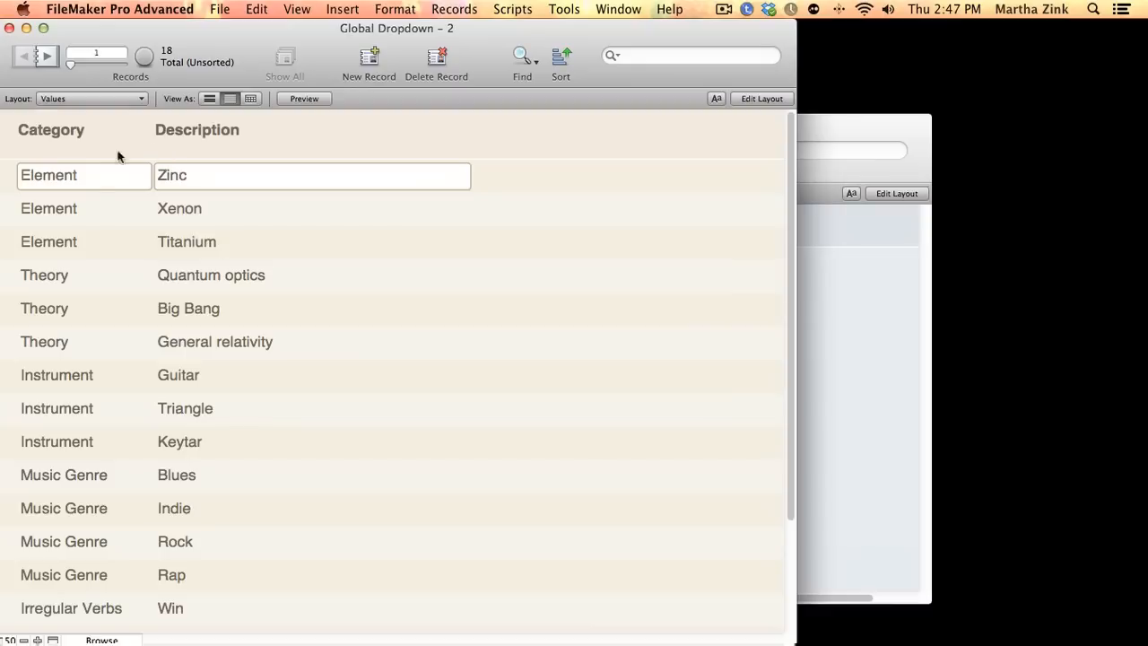
pyautogui.moveTo(148, 174)
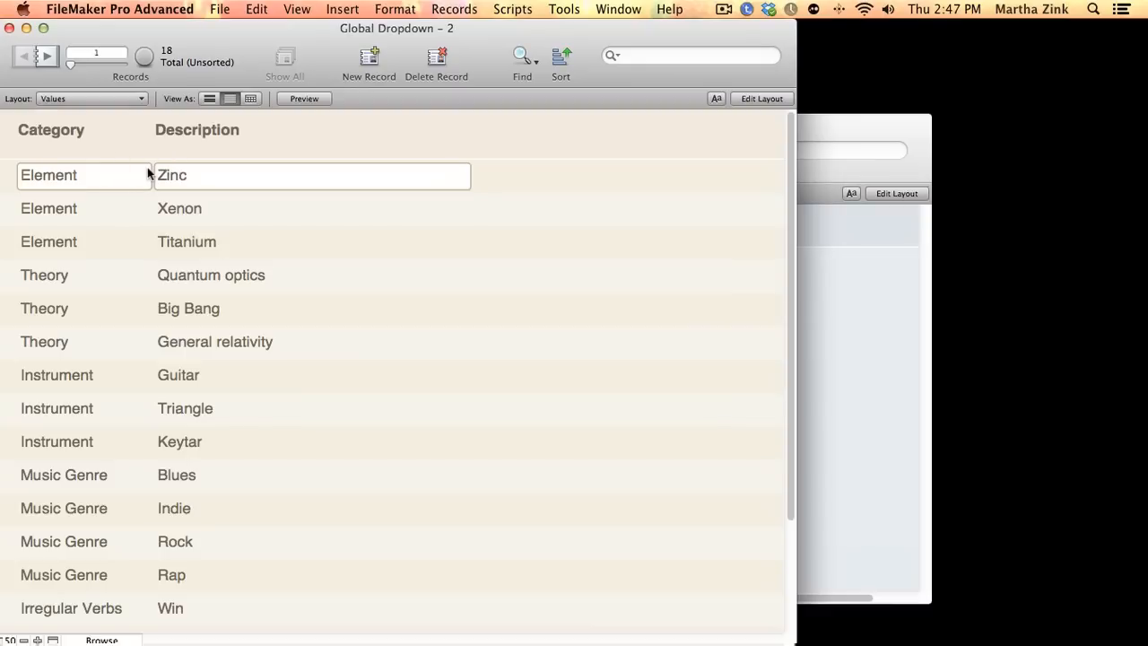